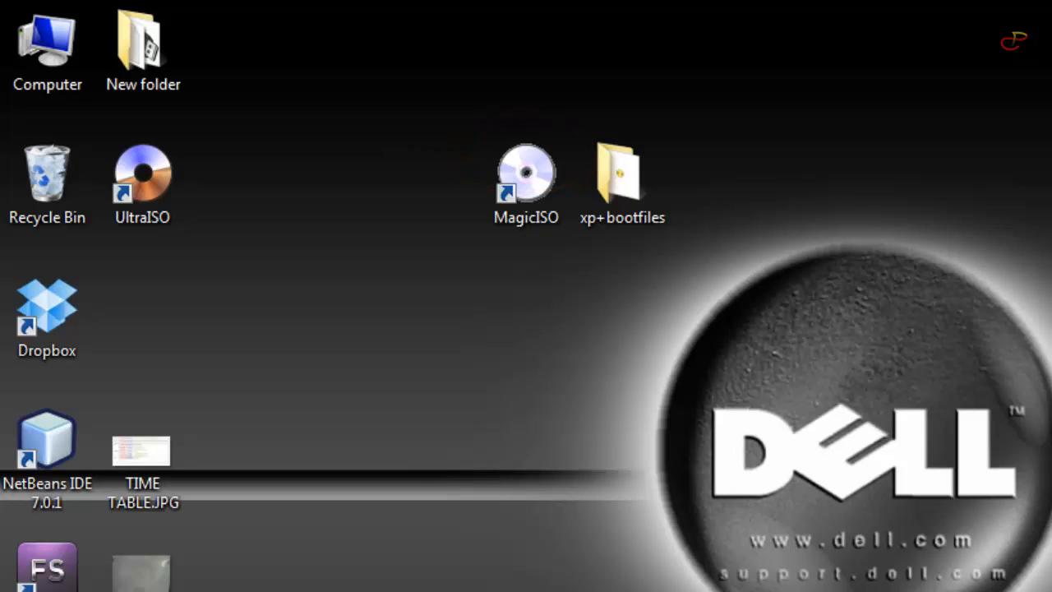
mouse_move(424, 66)
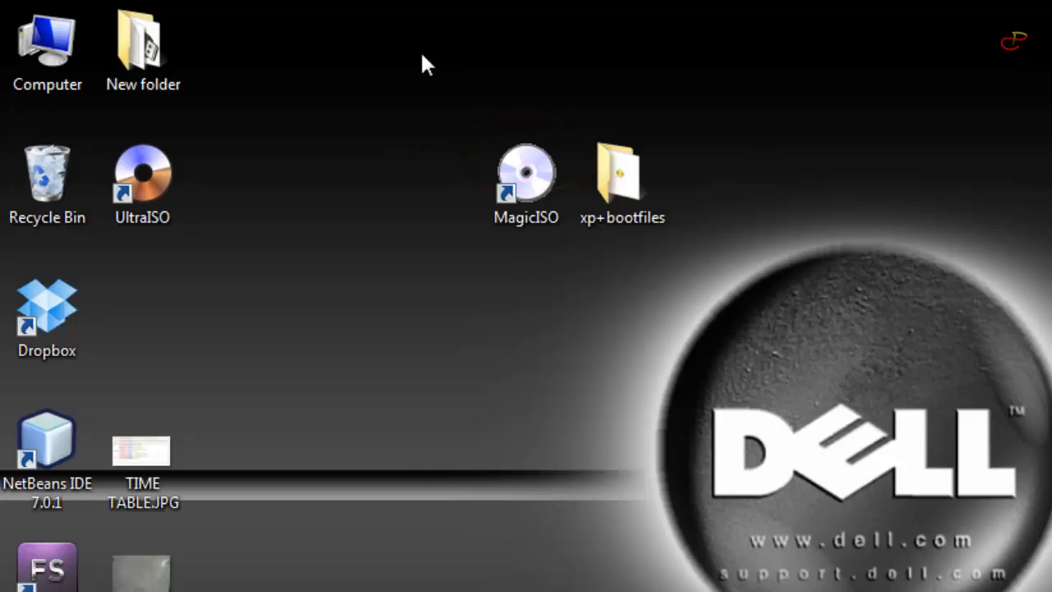
Open xp+bootfiles, then its bootfiles subfolder to list win xp.bif.
double_click(622, 173)
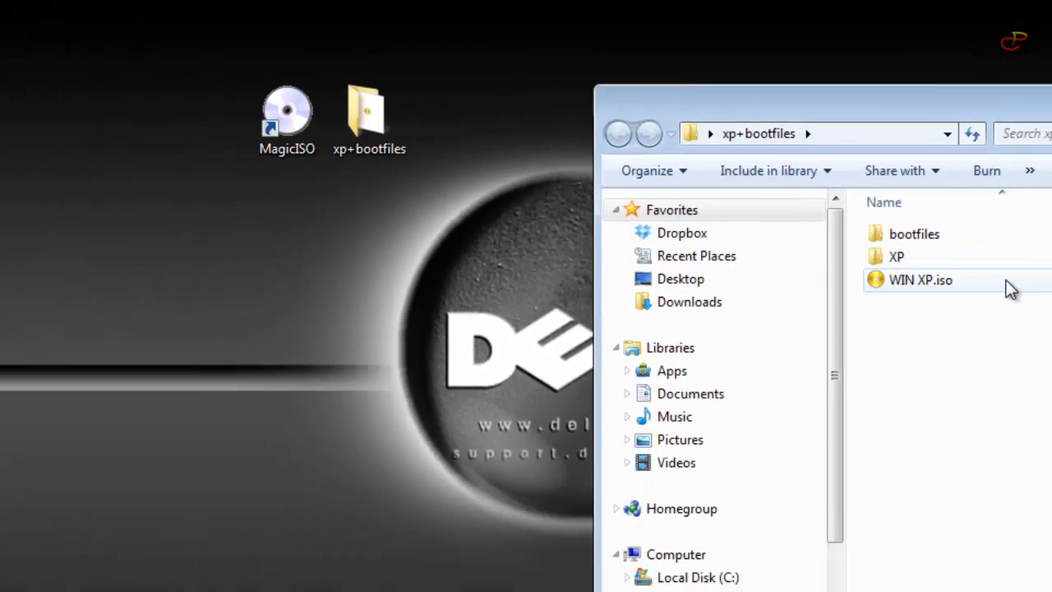
double_click(913, 234)
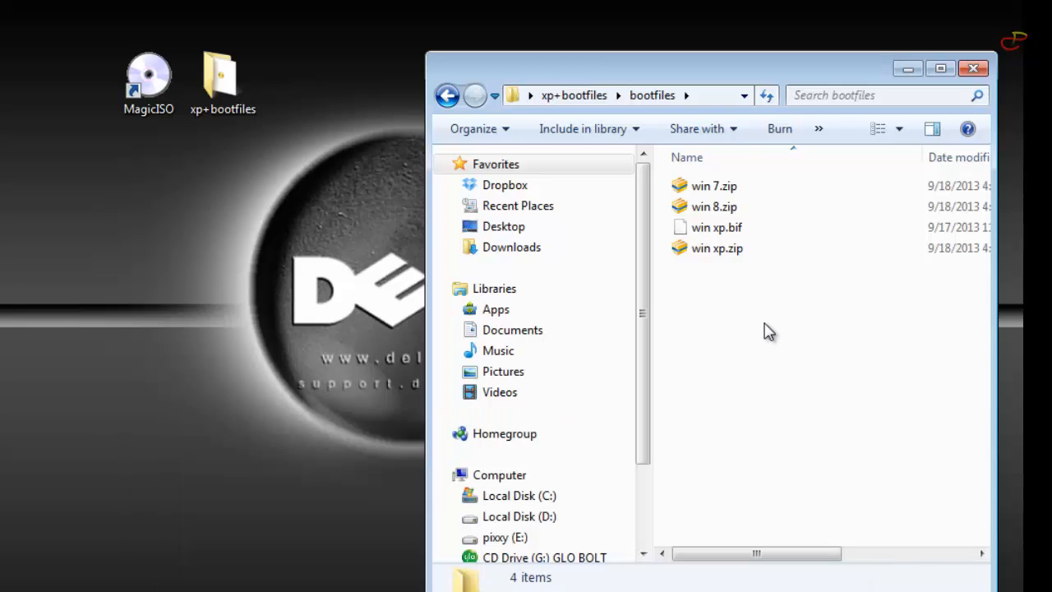
mouse_move(742, 343)
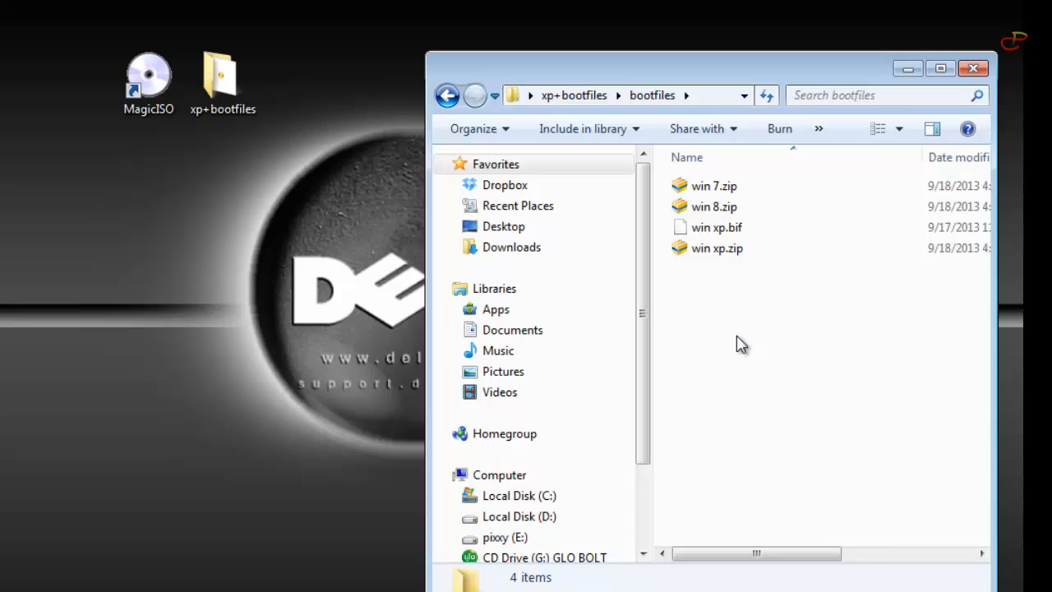
mouse_move(776, 282)
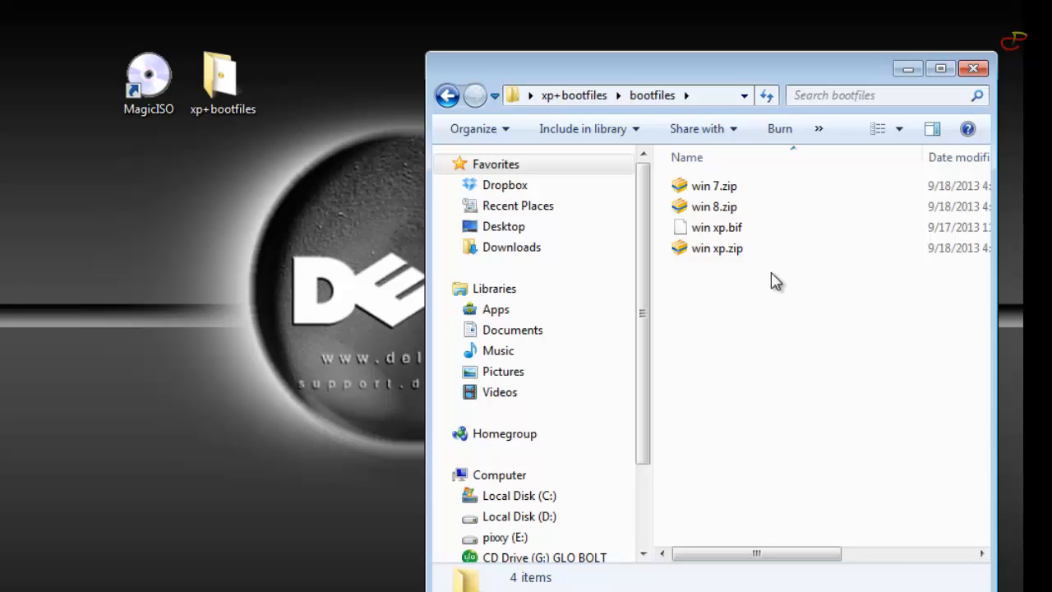
Close Explorer, launch Magic ISO Maker, and bring up the Open dialog showing WIN XP.iso.
left_click(974, 68)
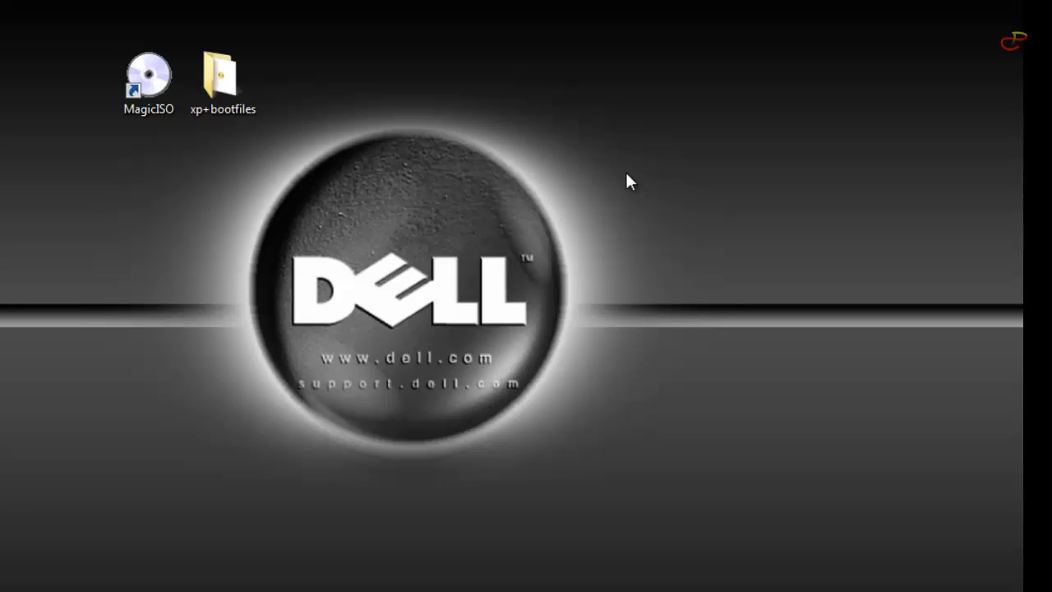
double_click(148, 70)
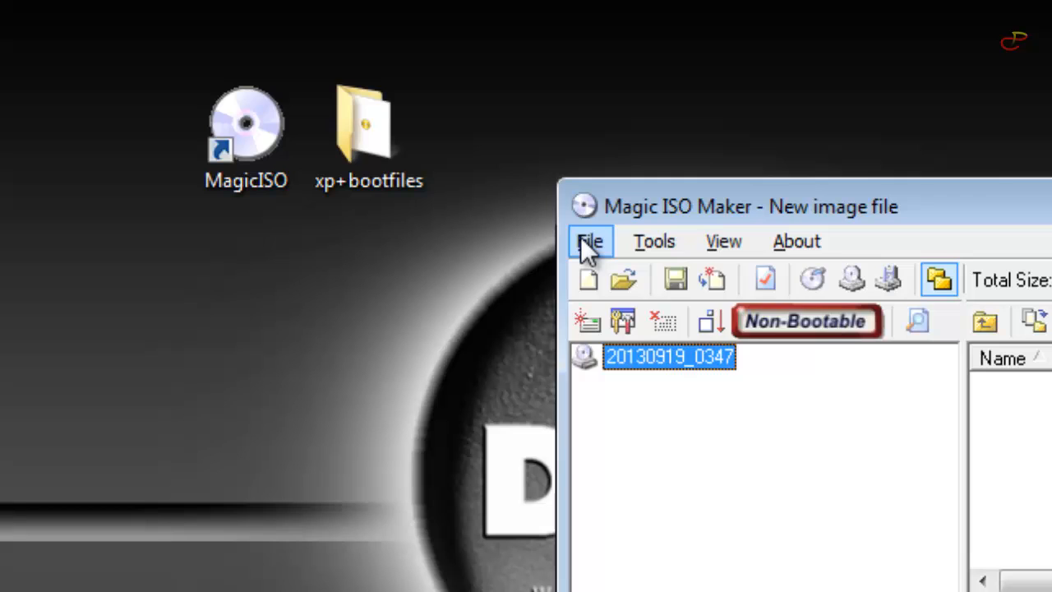
left_click(590, 241)
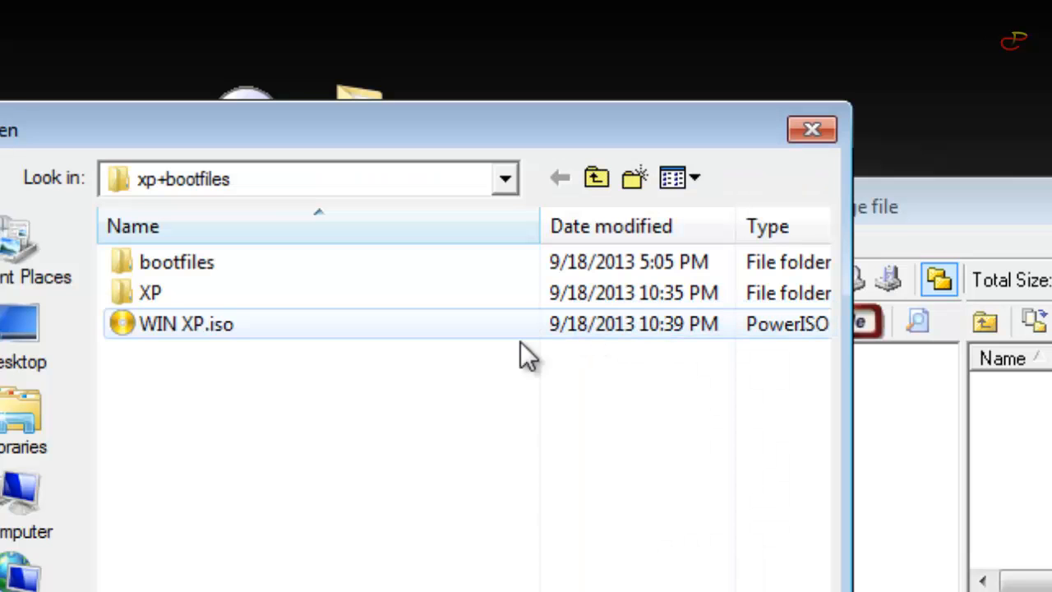
left_click_drag(411, 123, 739, 148)
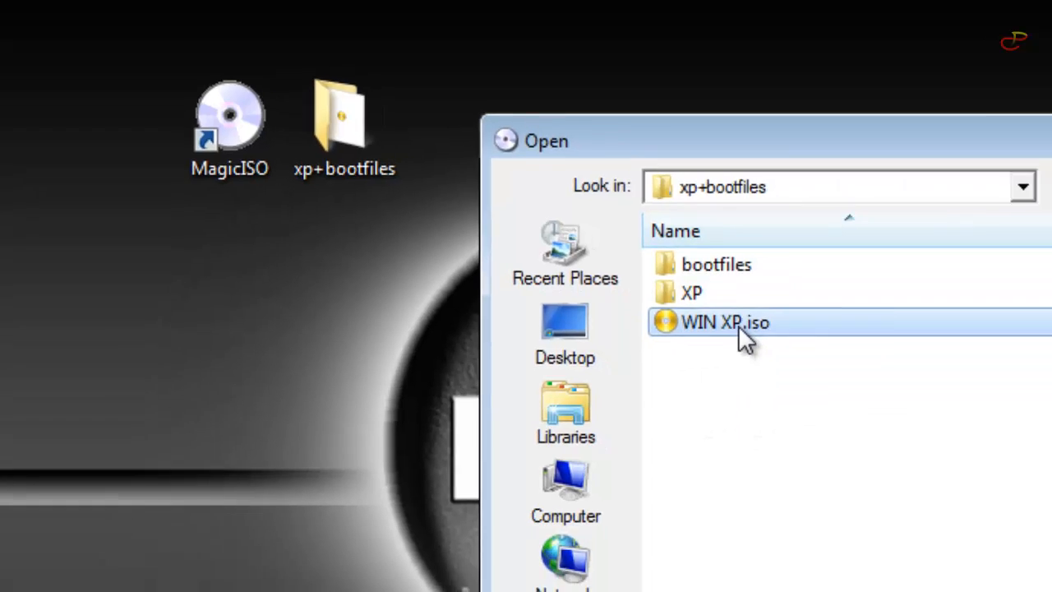
Load WIN XP.iso and inspect its folders, noting the Non-Bootable status.
double_click(724, 321)
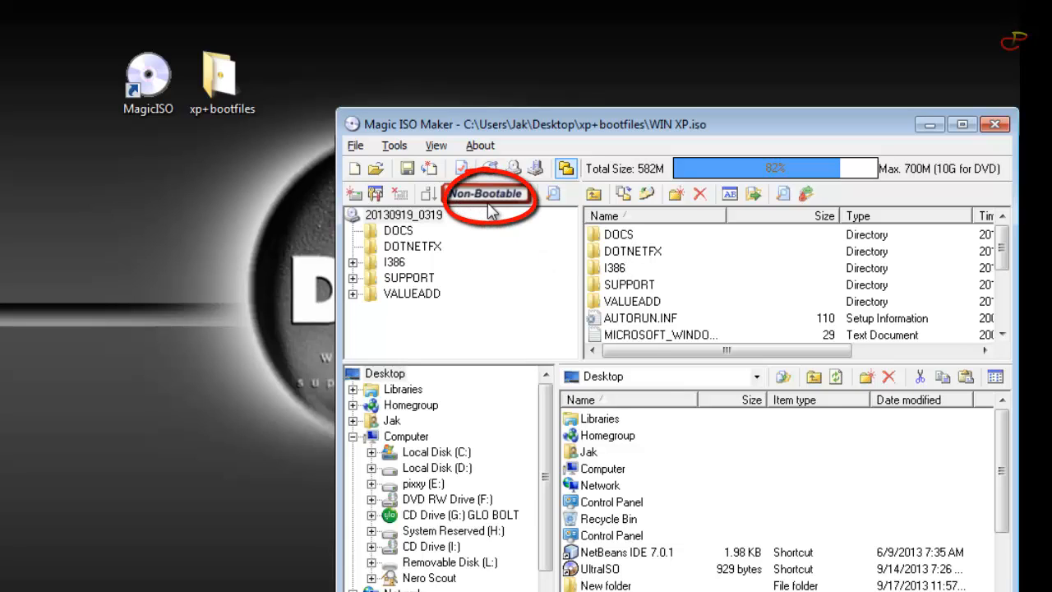
mouse_move(489, 218)
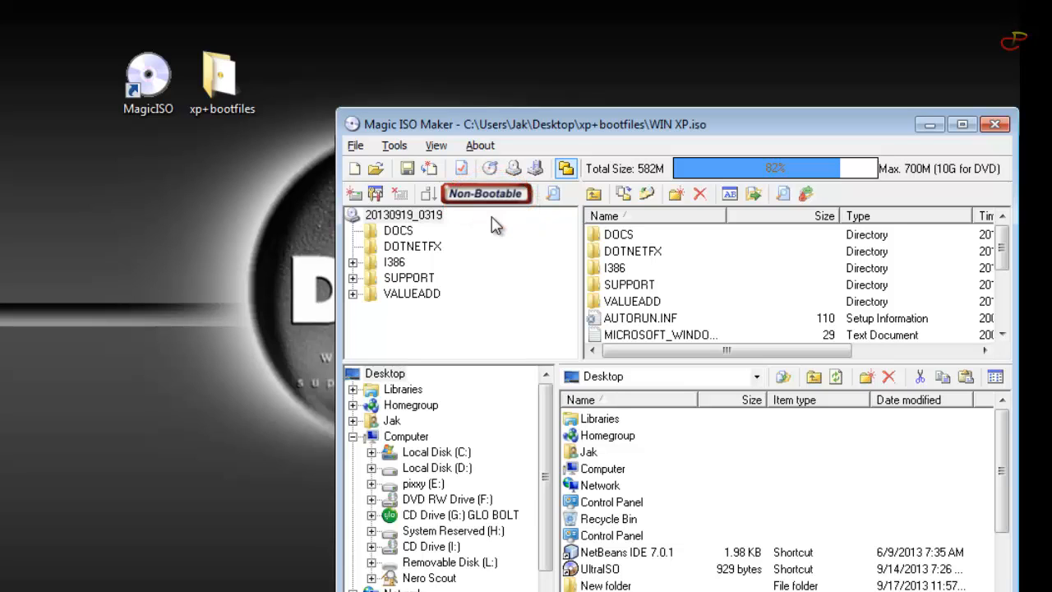
mouse_move(480, 203)
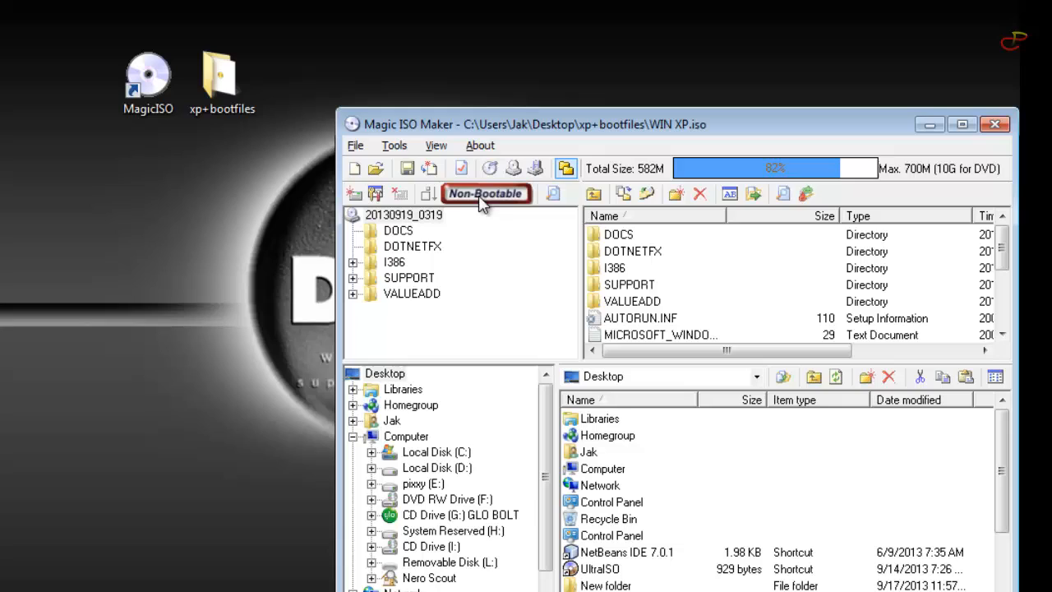
left_click(629, 284)
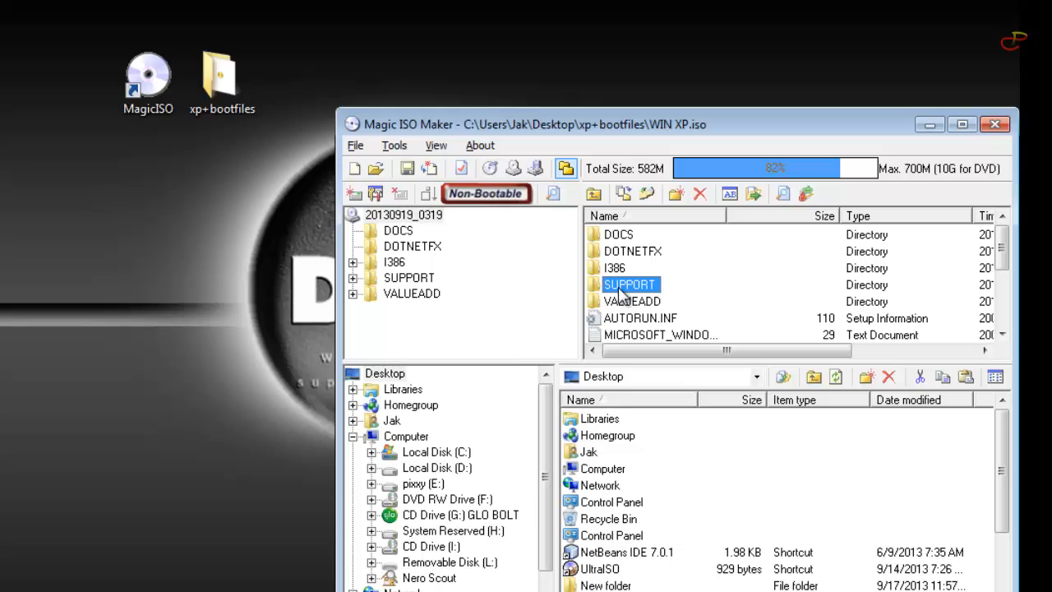
mouse_move(982, 468)
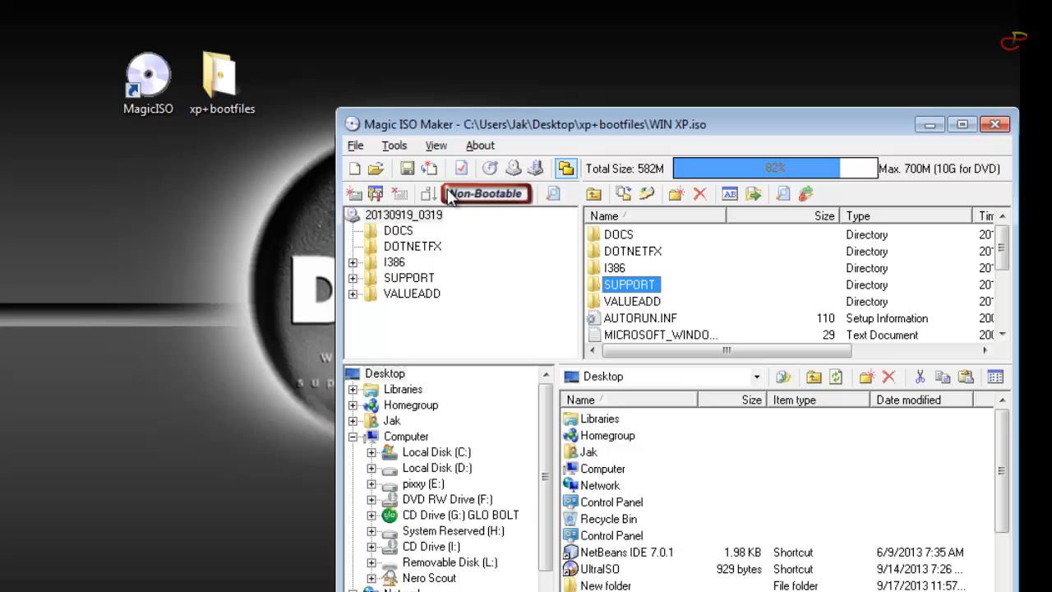
left_click(632, 301)
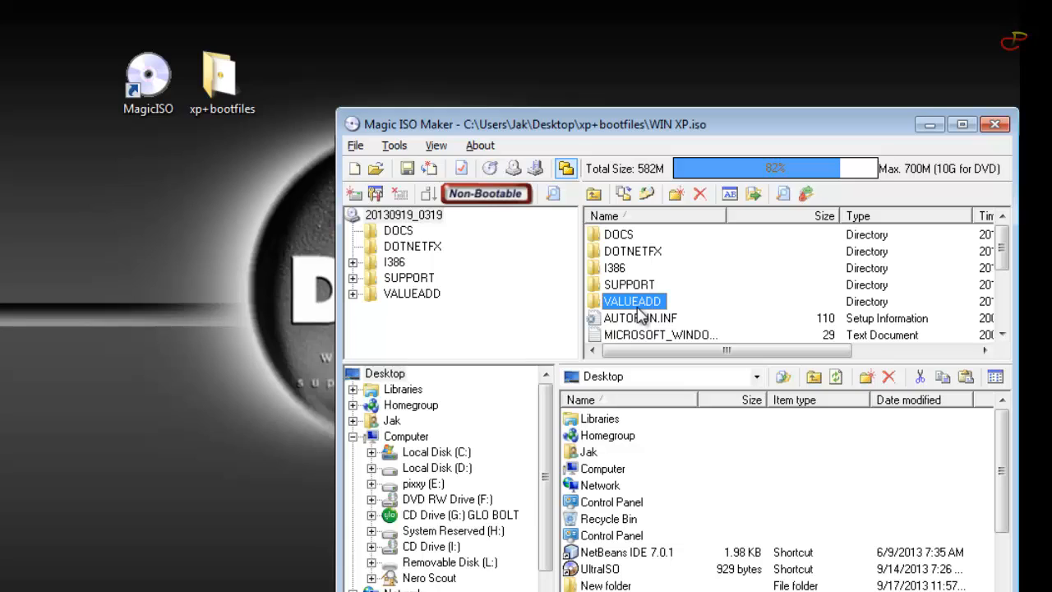
mouse_move(459, 276)
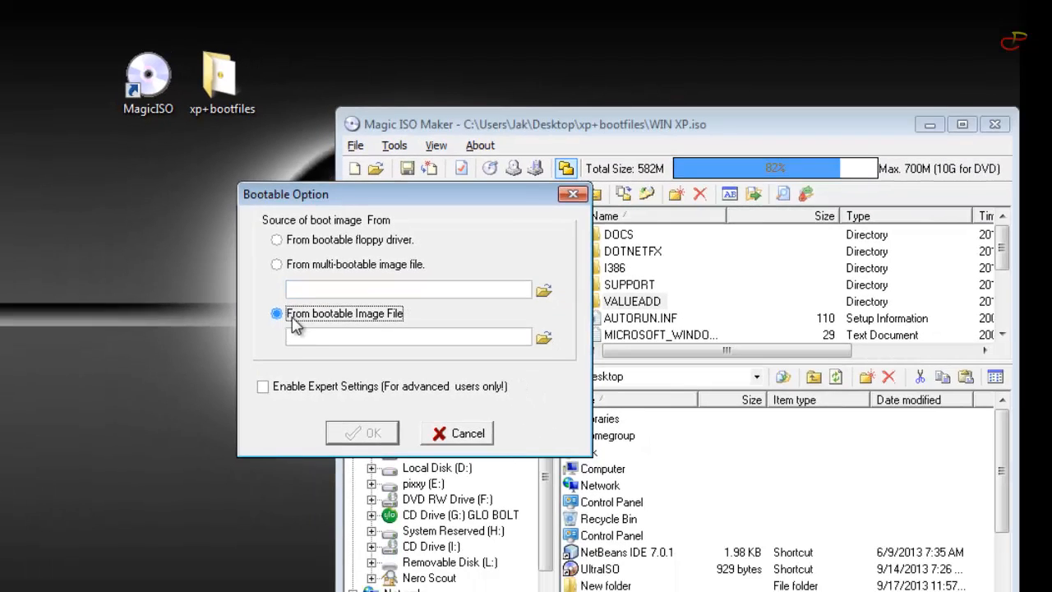
mouse_move(516, 324)
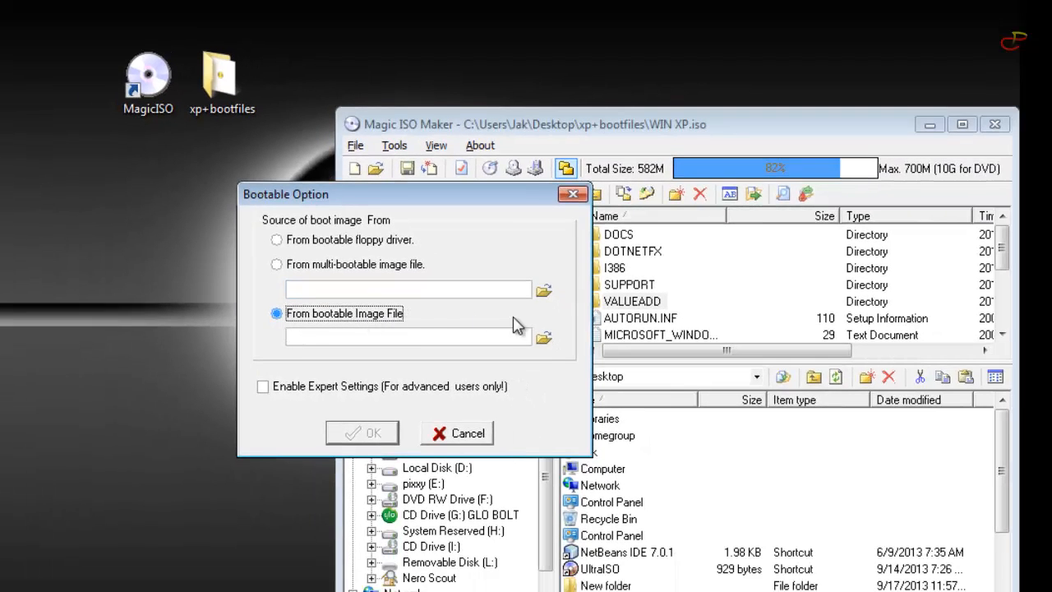
Apply win xp.bif from bootfiles as the boot image, marking WIN XP.iso Bootable.
left_click(542, 337)
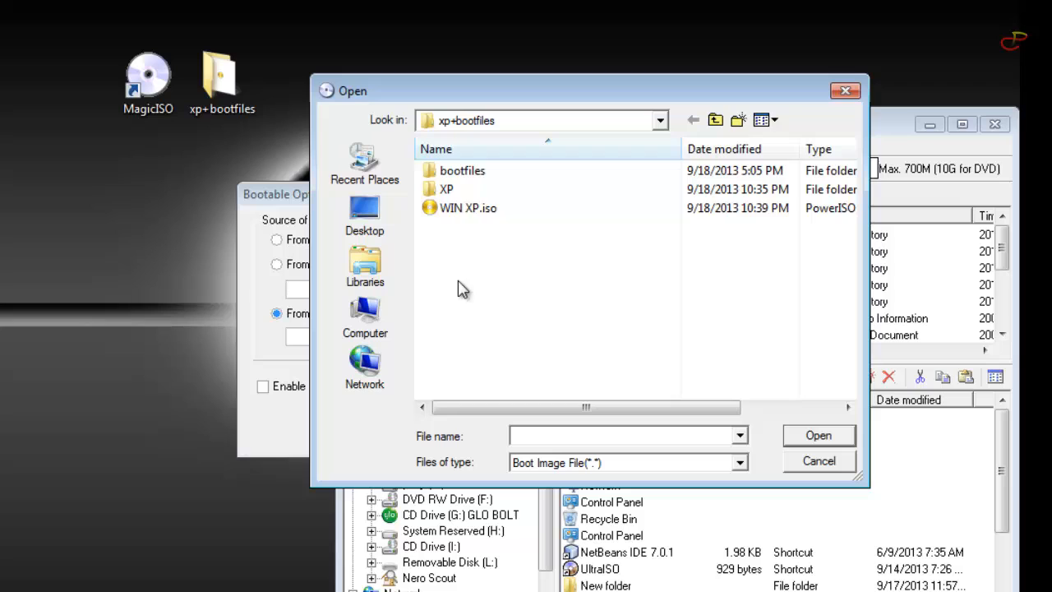
double_click(461, 170)
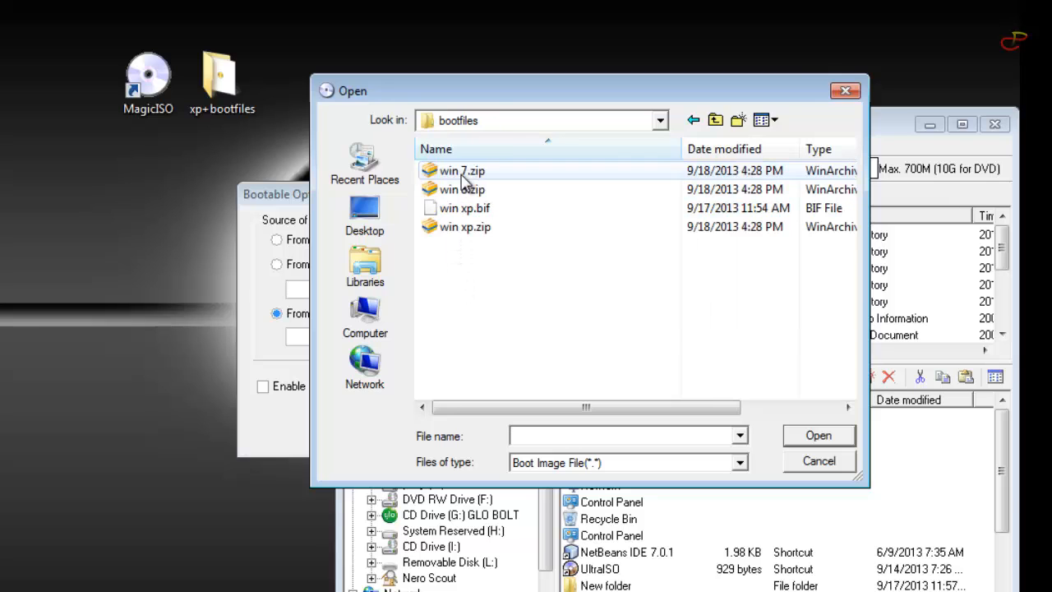
left_click(464, 208)
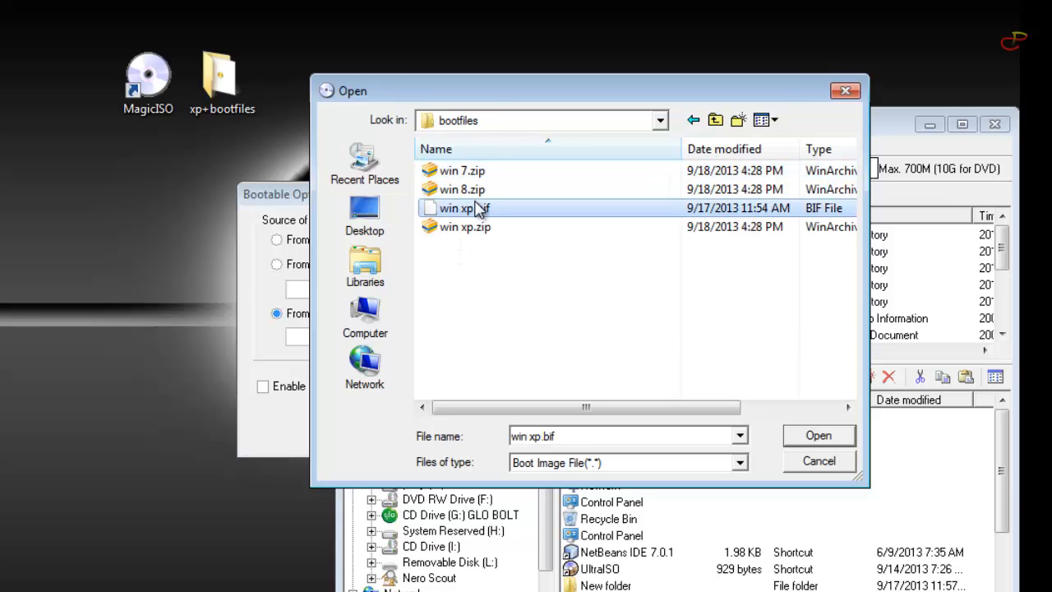
mouse_move(472, 197)
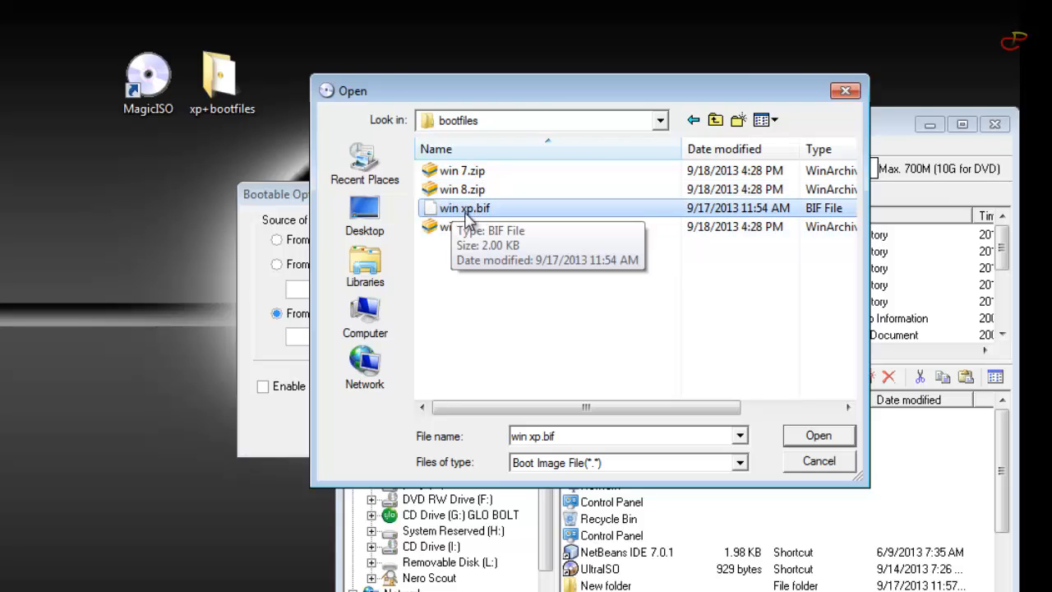
mouse_move(476, 217)
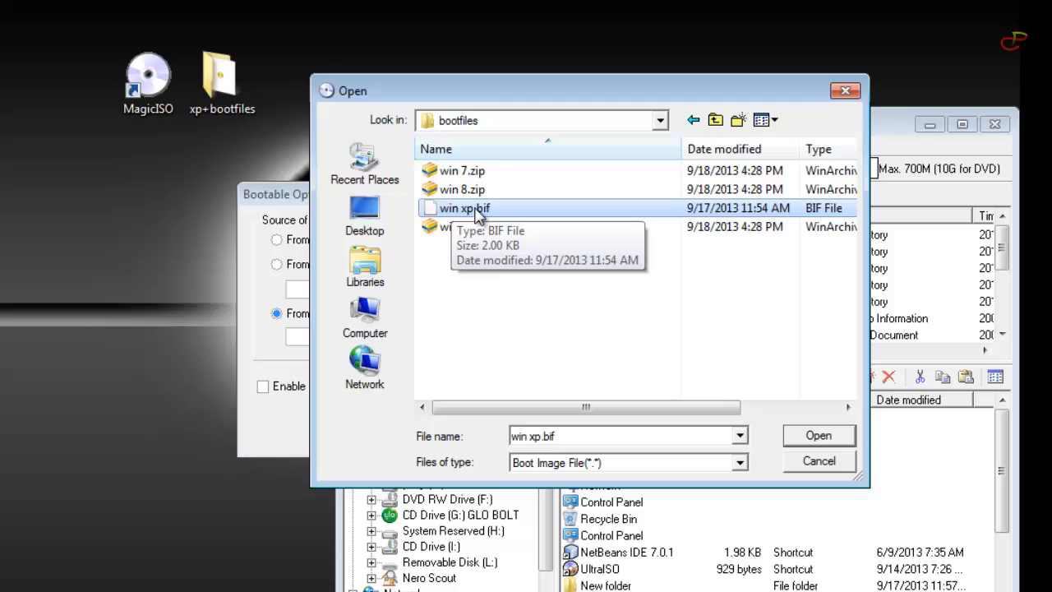
mouse_move(489, 251)
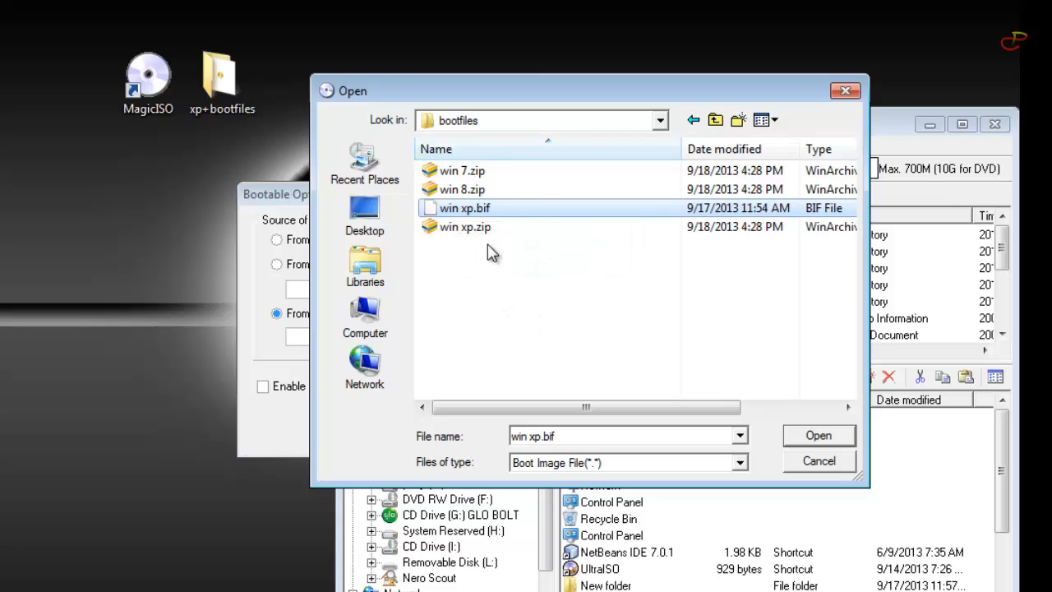
mouse_move(494, 248)
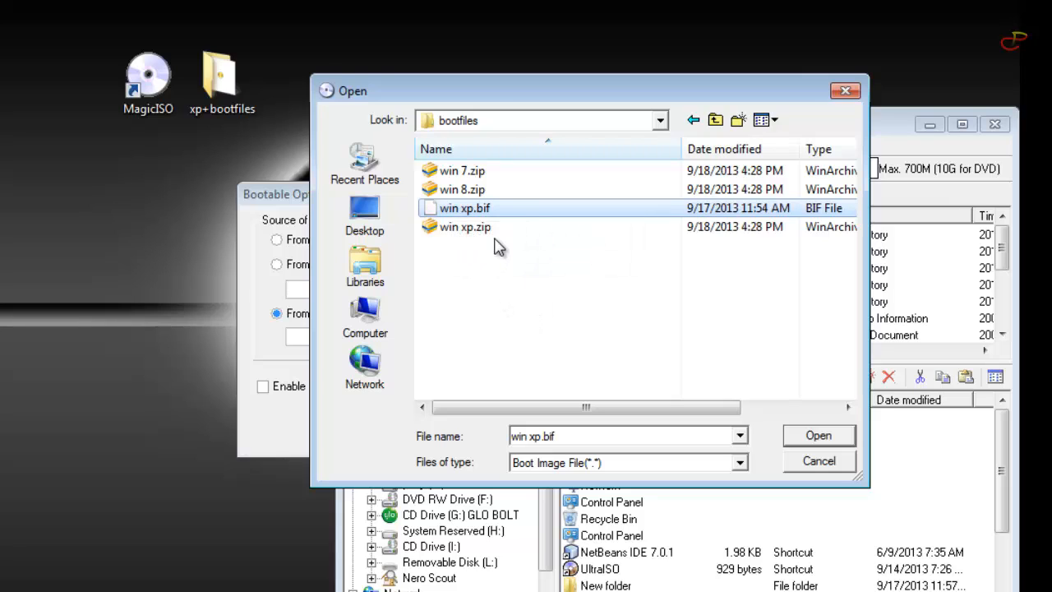
mouse_move(483, 215)
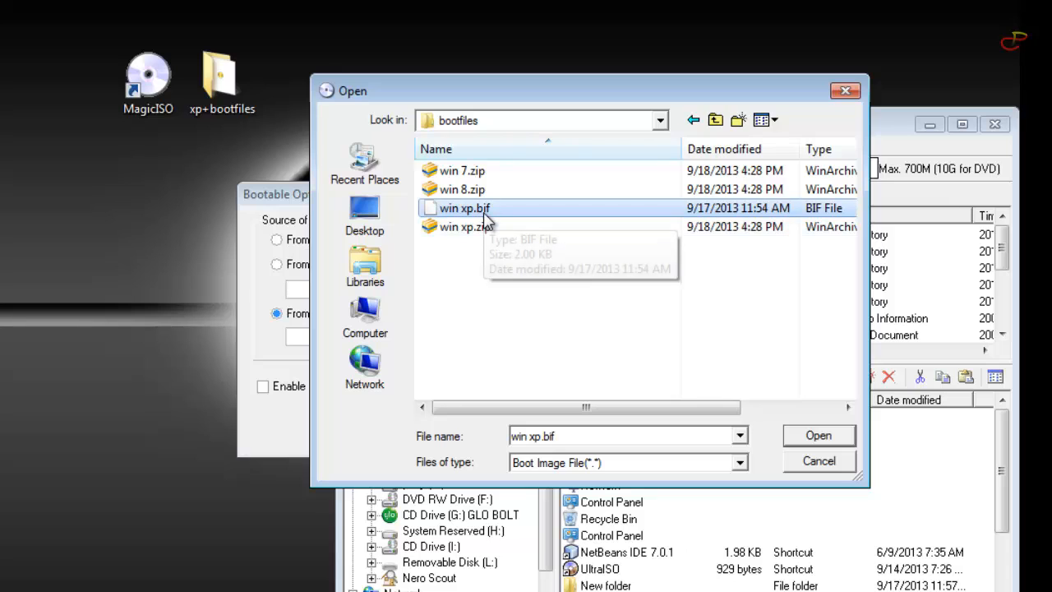
mouse_move(511, 217)
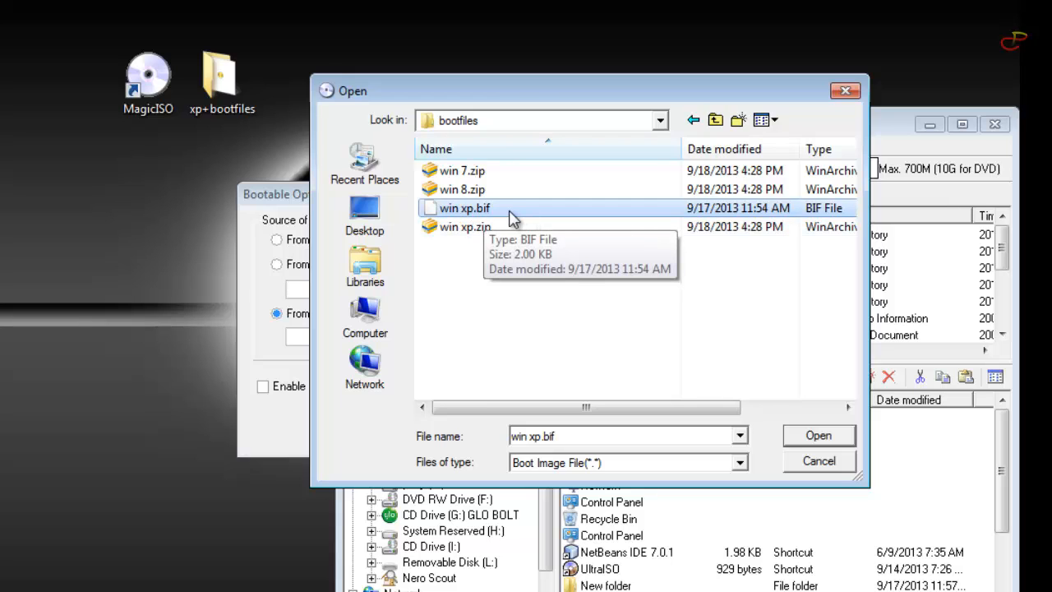
left_click(817, 434)
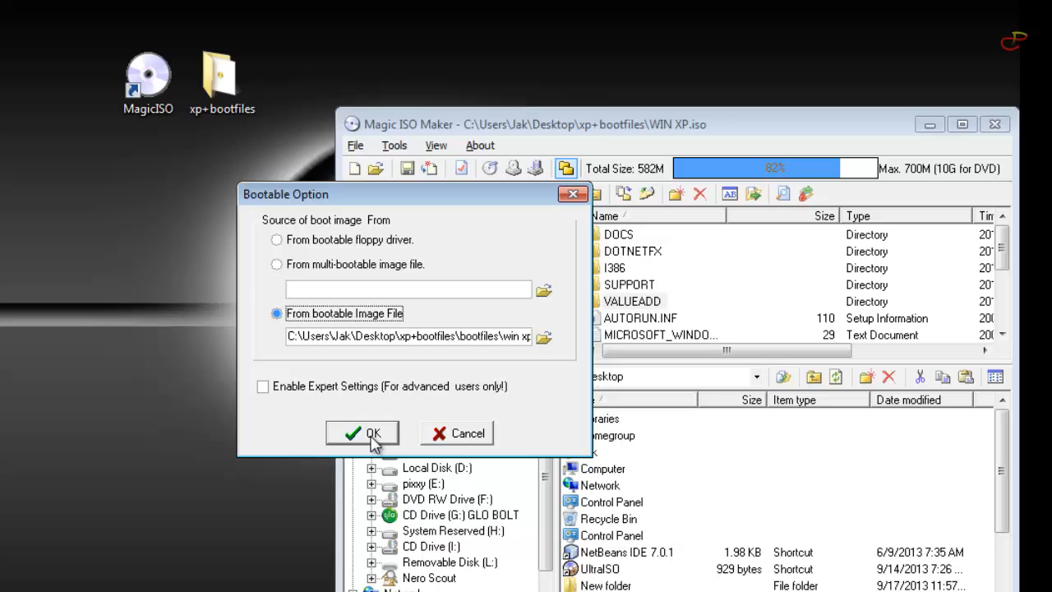
left_click(362, 433)
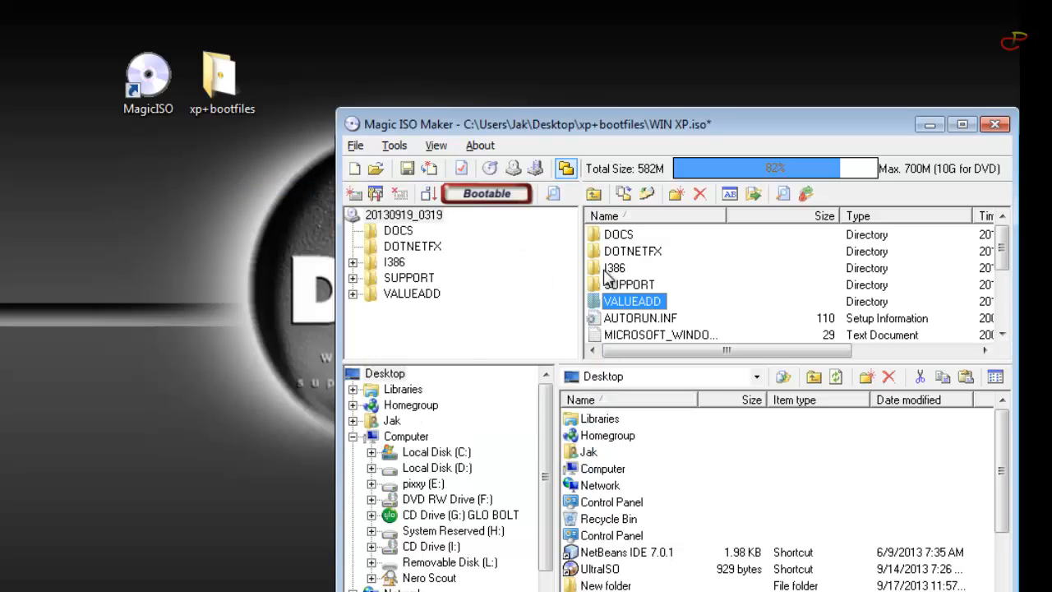
mouse_move(655, 318)
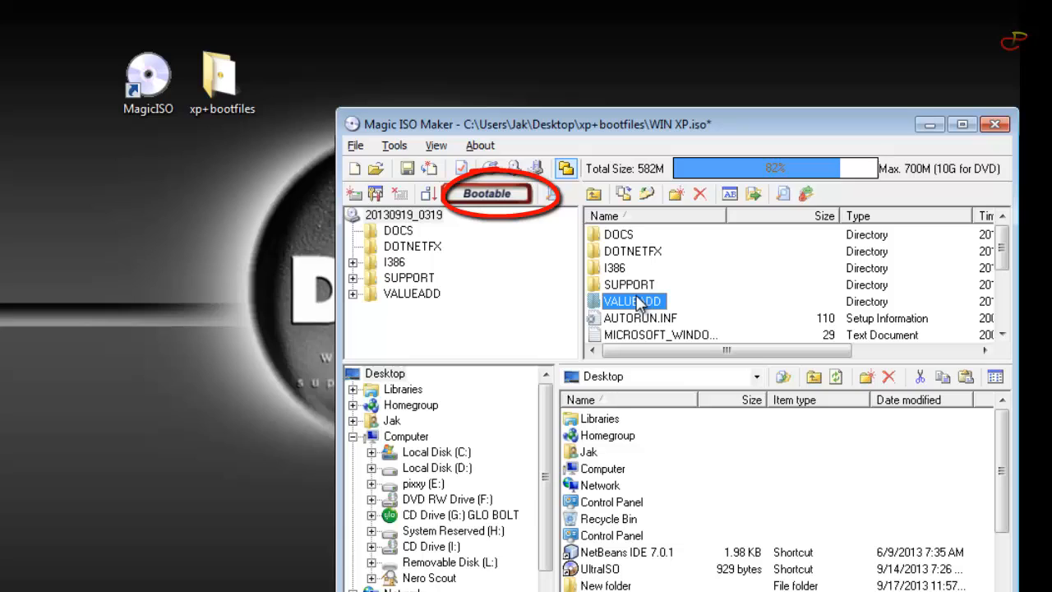
left_click(613, 267)
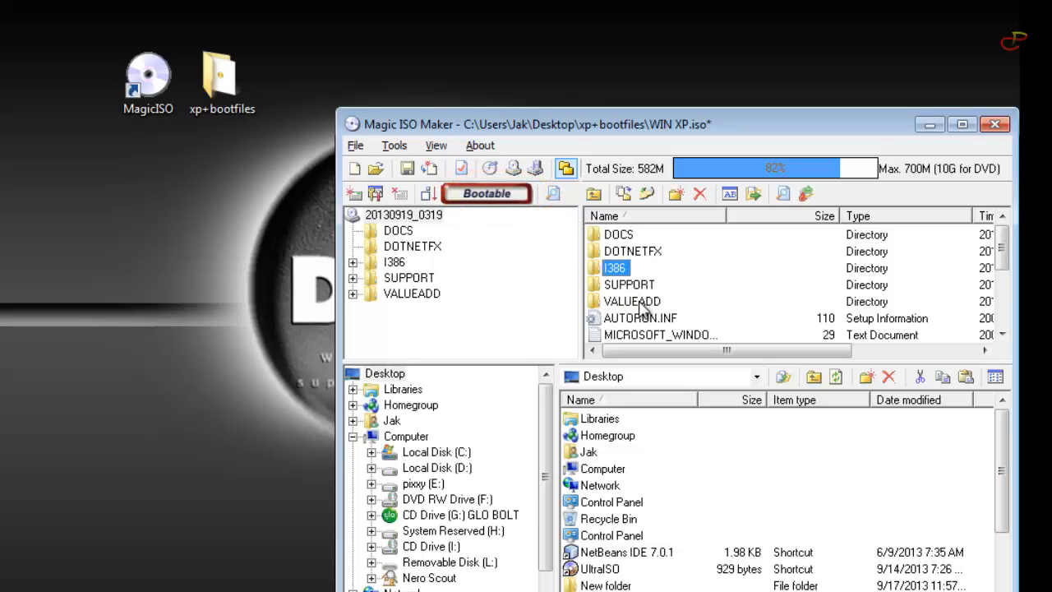
left_click(632, 301)
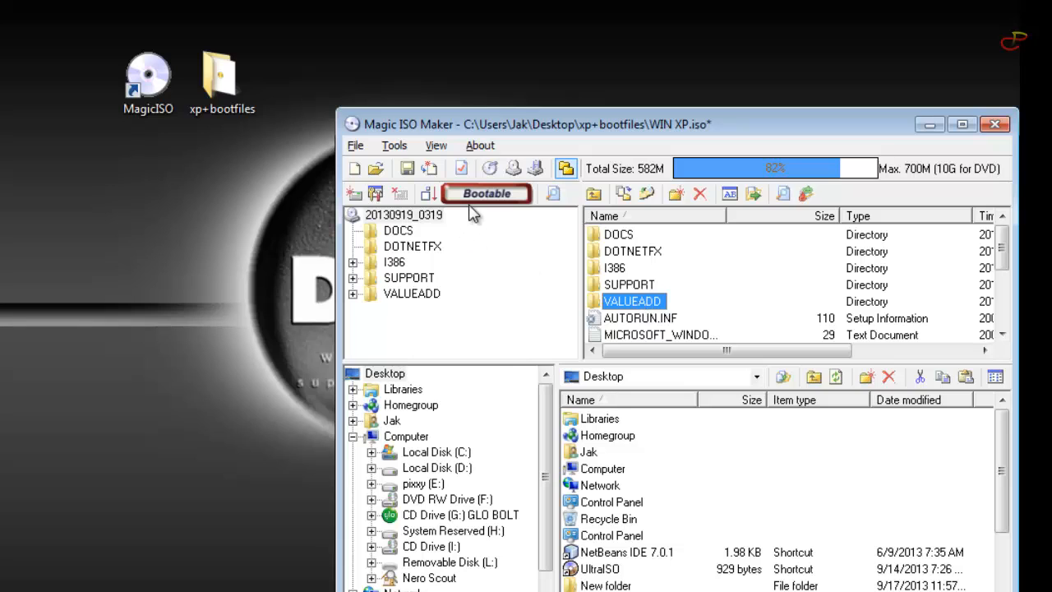
Save WIN XP.iso with File > Save and exit Magic ISO Maker.
left_click(355, 145)
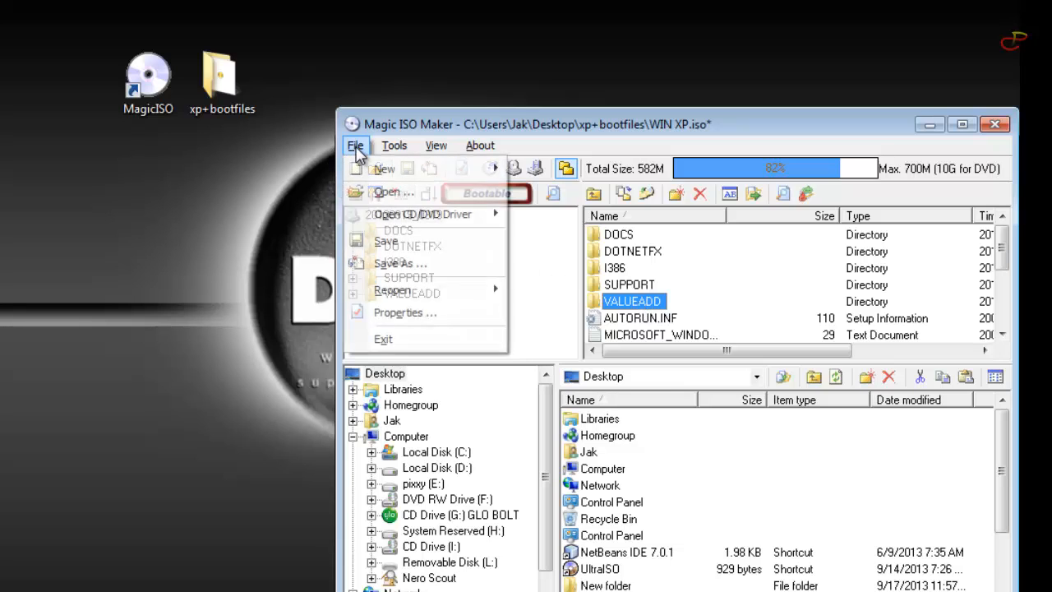
mouse_move(415, 240)
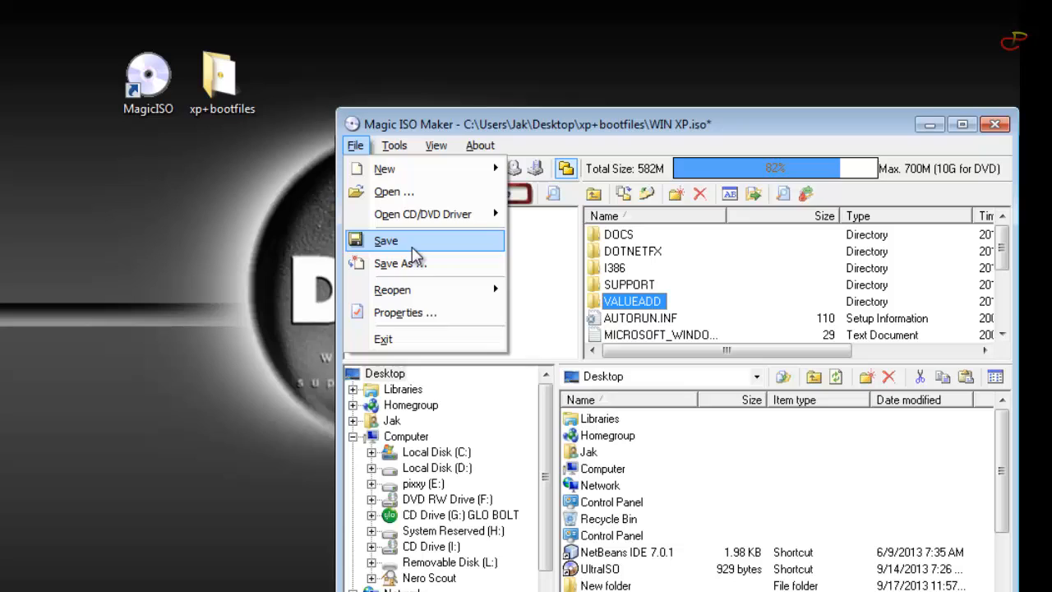
left_click(386, 240)
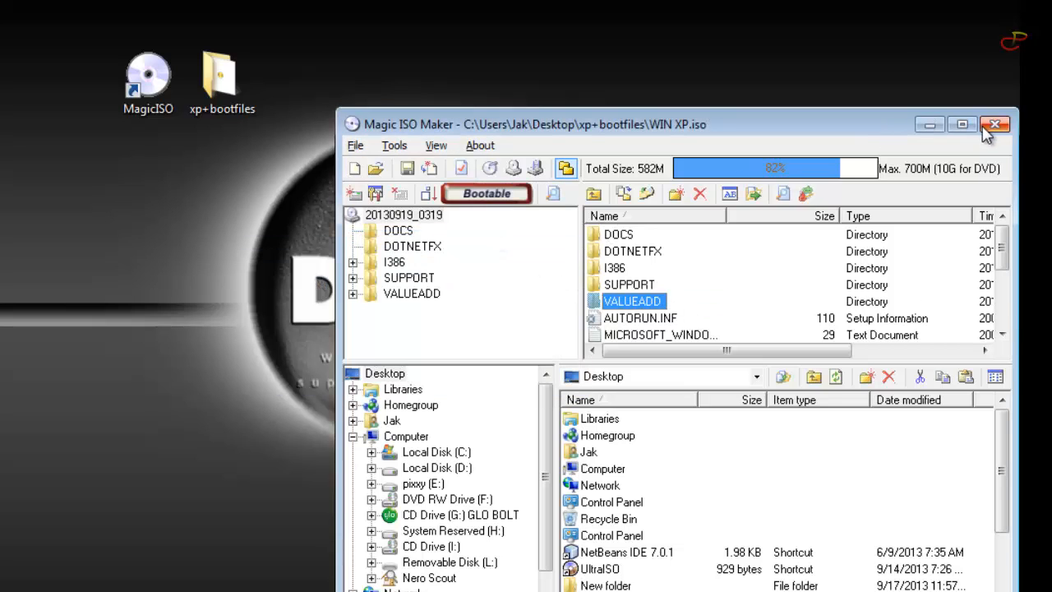
left_click(995, 124)
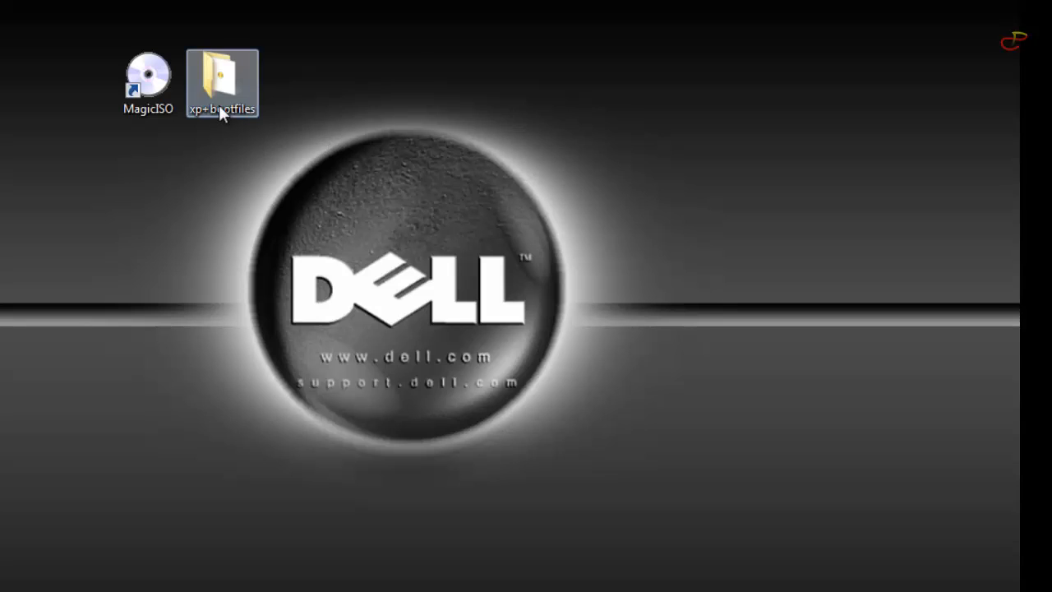
Open xp+bootfiles, select the 582 MB WIN XP.iso, and relaunch Magic ISO Maker.
double_click(221, 83)
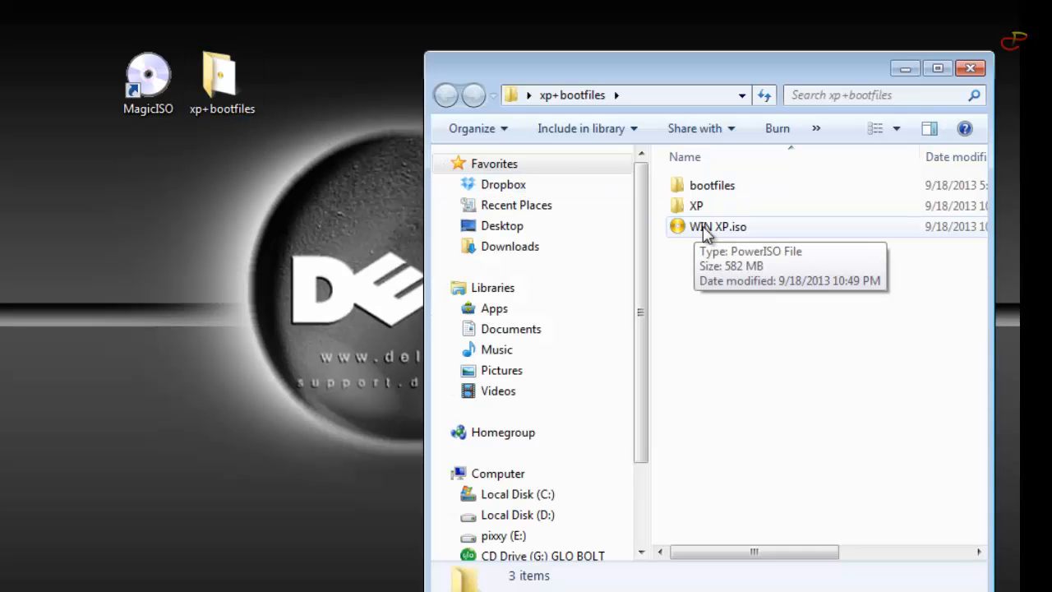
left_click(716, 226)
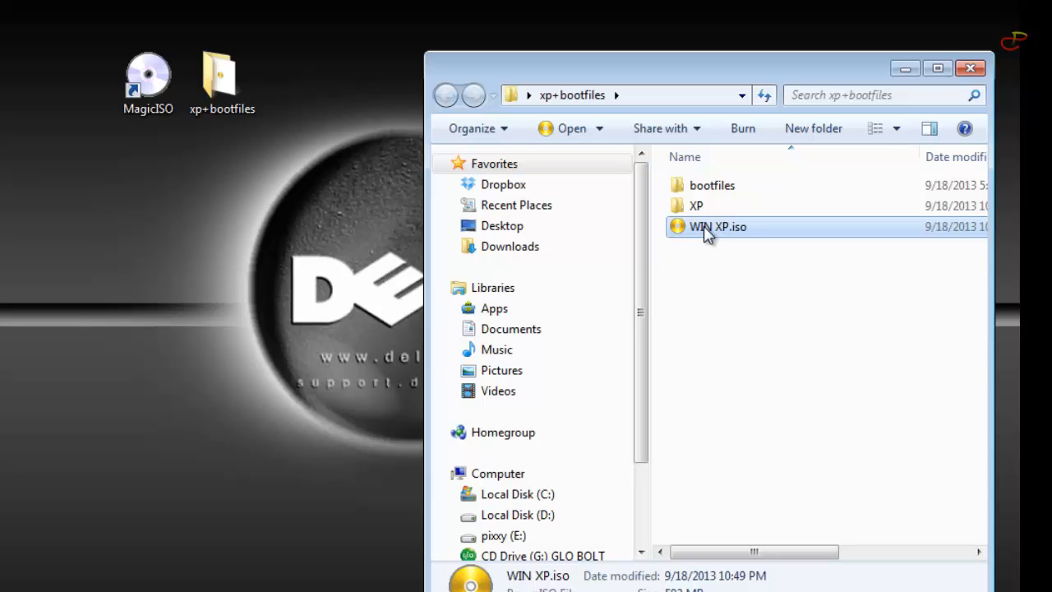
double_click(148, 74)
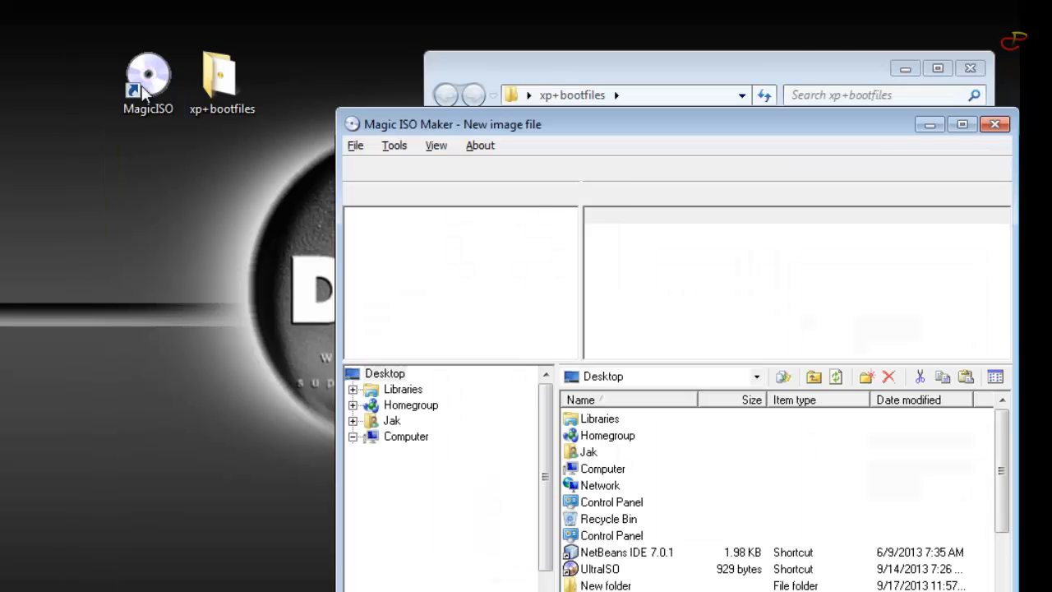
Open WIN XP.iso from xp+bootfiles and check its Bootable indicator.
left_click(355, 144)
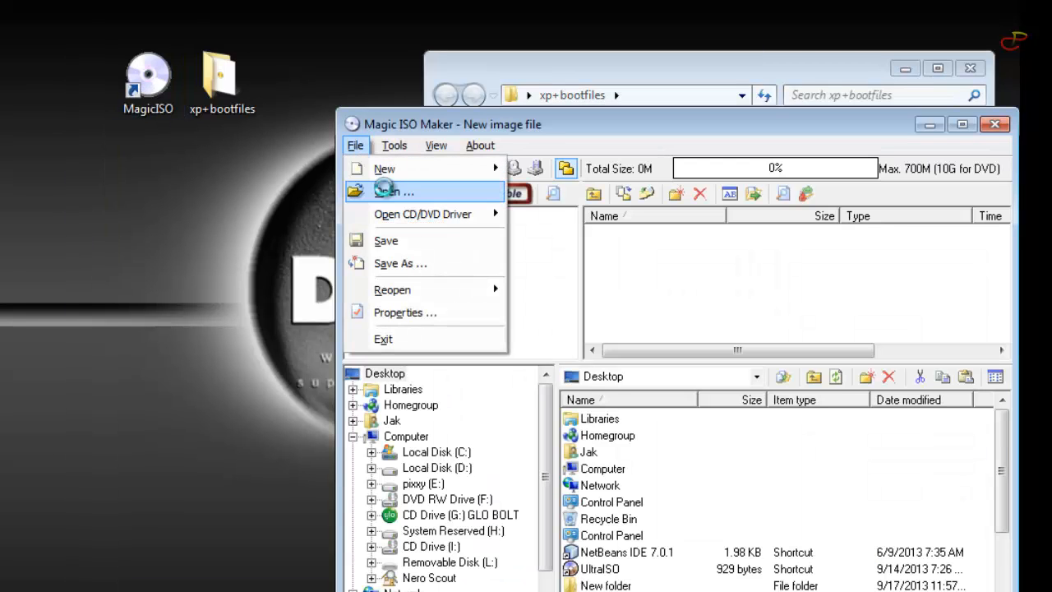
left_click(395, 191)
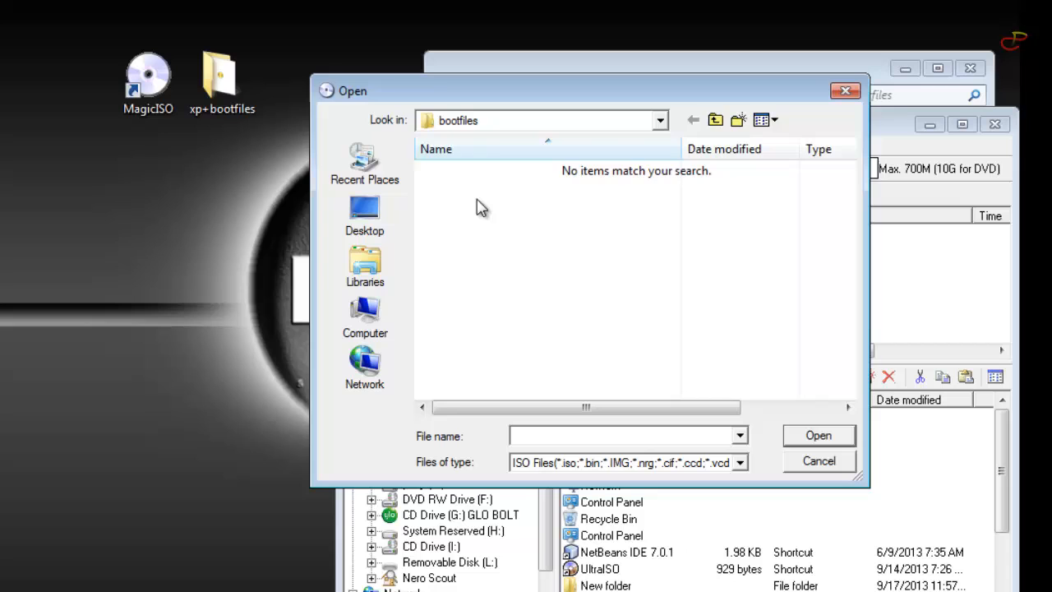
left_click(694, 120)
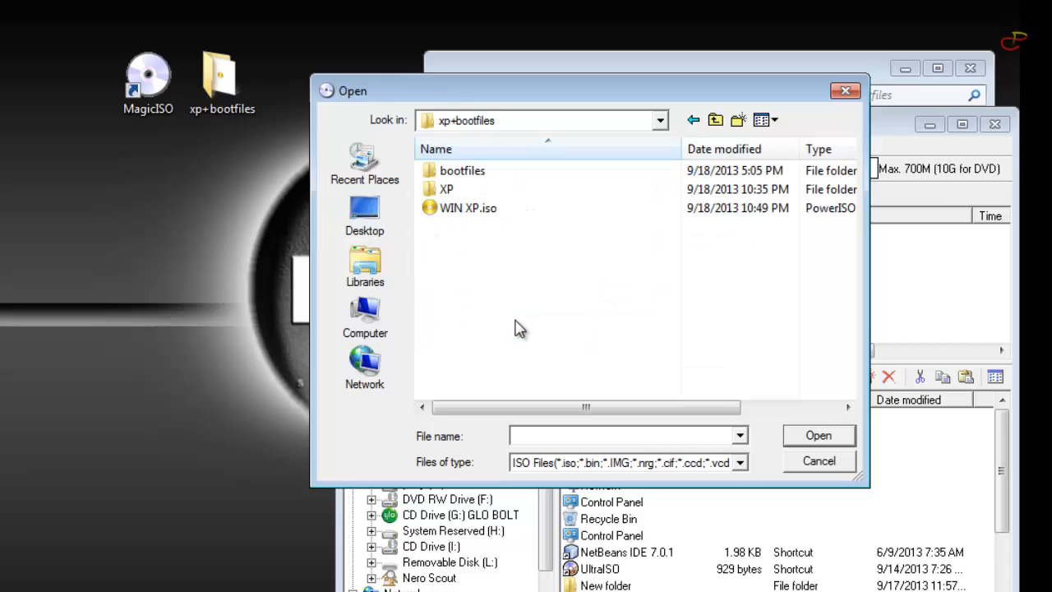
double_click(467, 207)
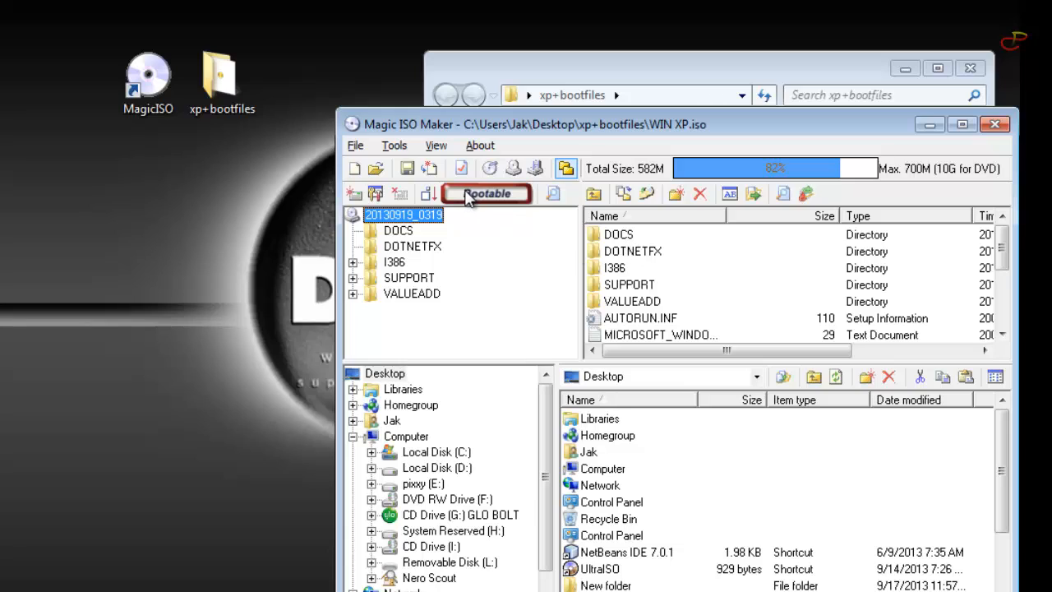
left_click(629, 284)
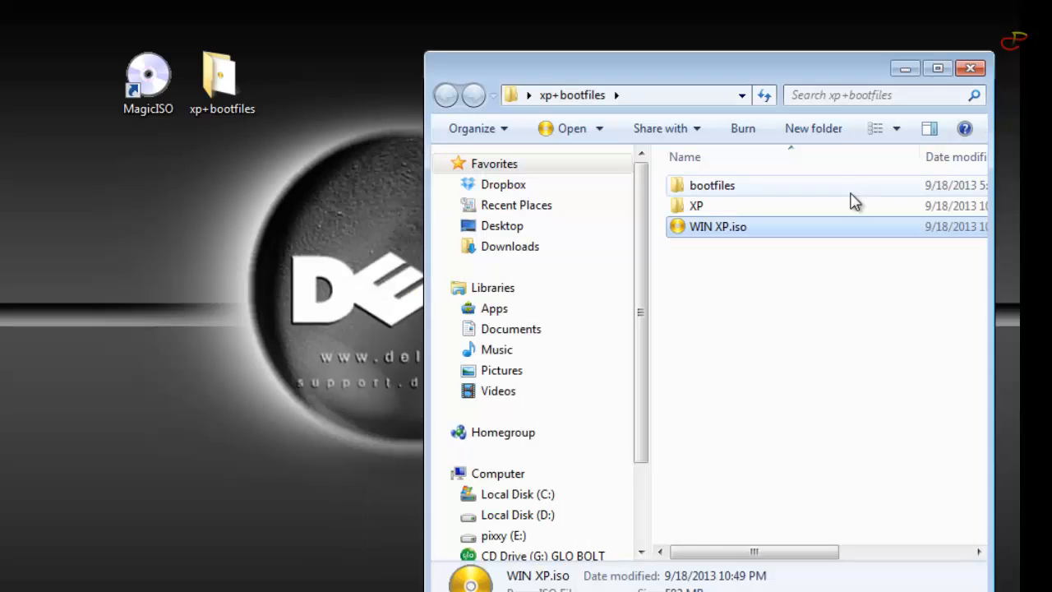
Reopen the xp+bootfiles folder and bring up the context menu for WIN XP.iso.
left_click(969, 69)
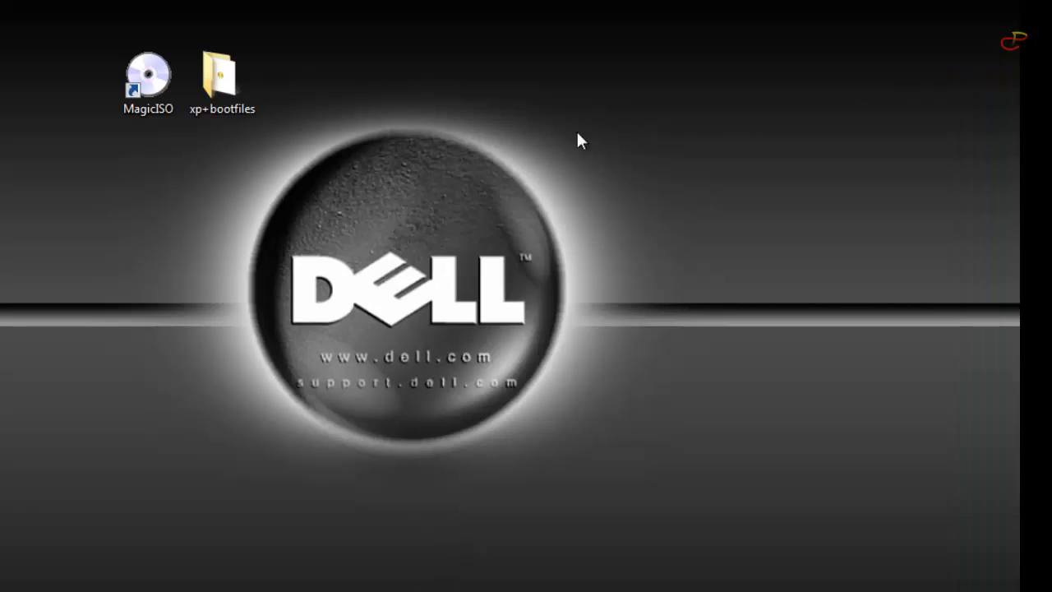
left_click(222, 78)
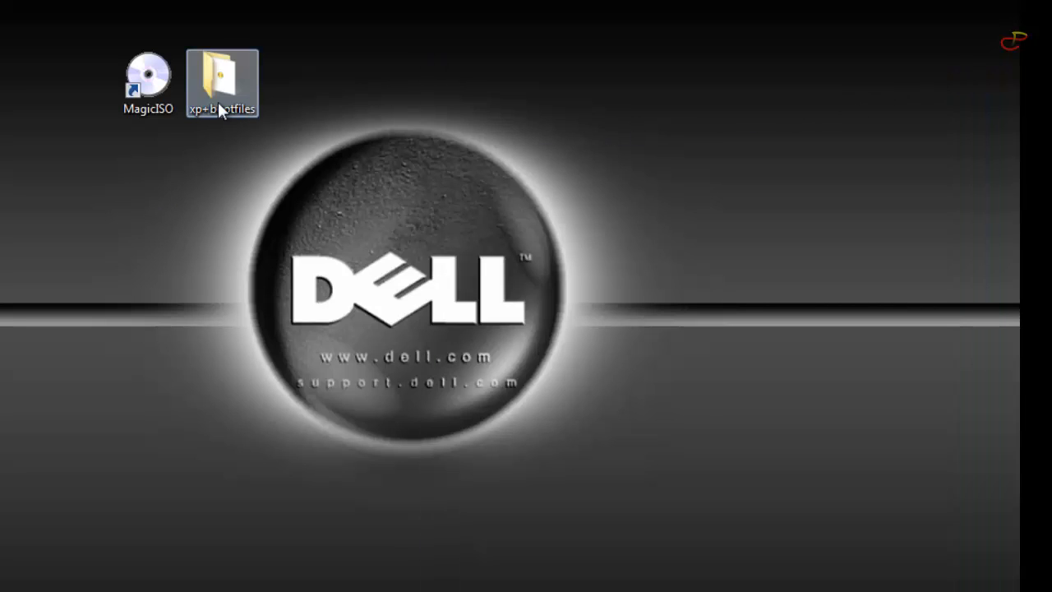
double_click(222, 78)
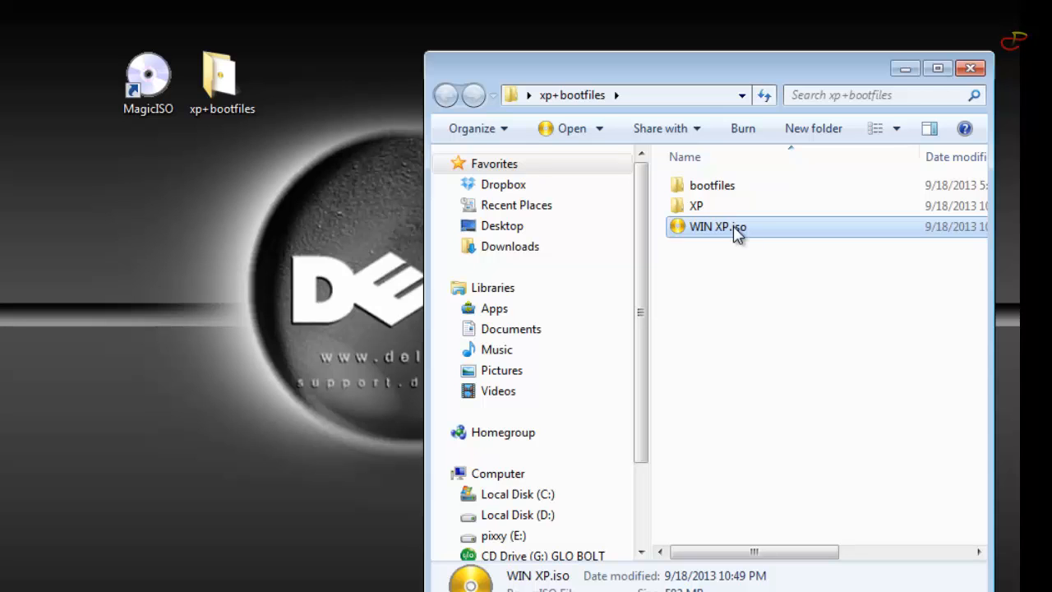
right_click(713, 226)
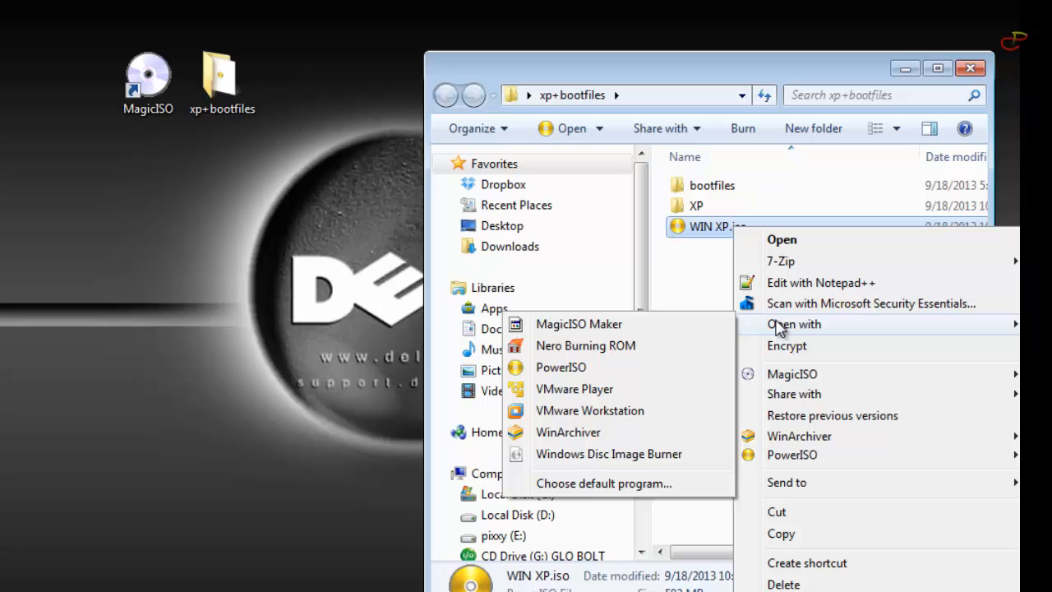
mouse_move(589, 410)
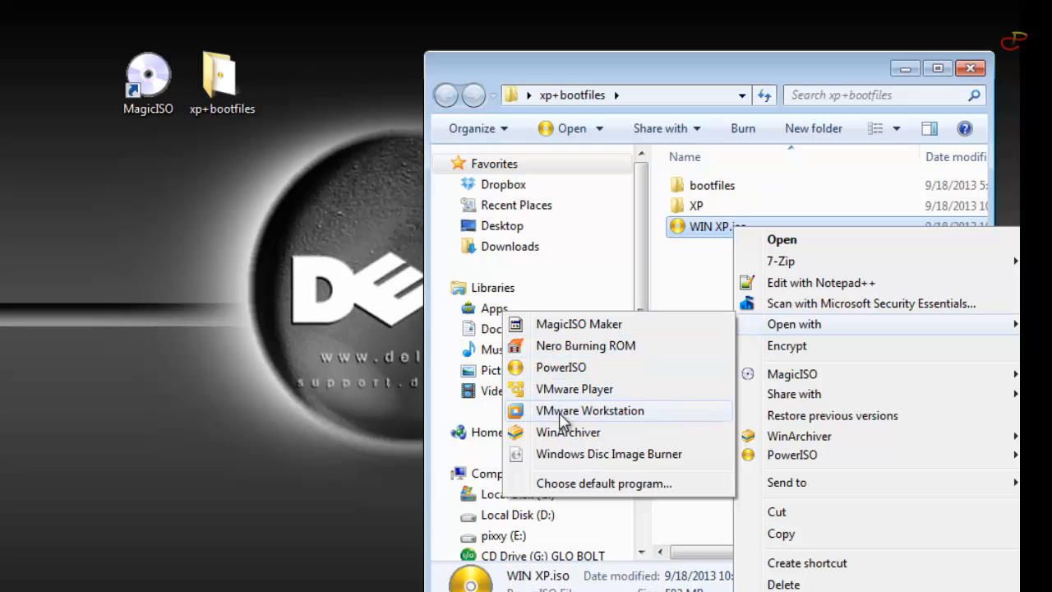
mouse_move(552, 345)
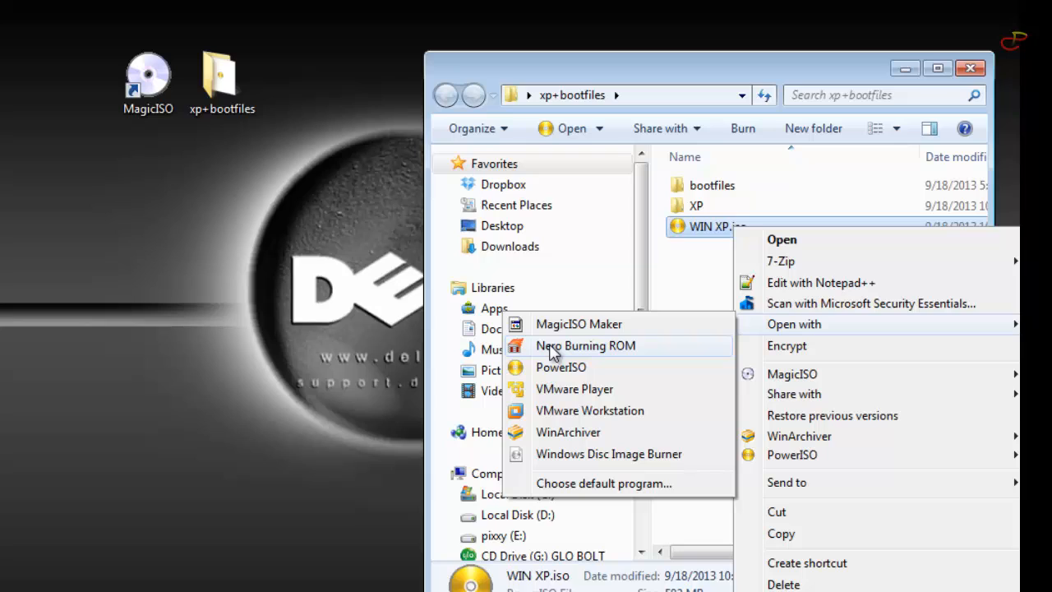
mouse_move(571, 353)
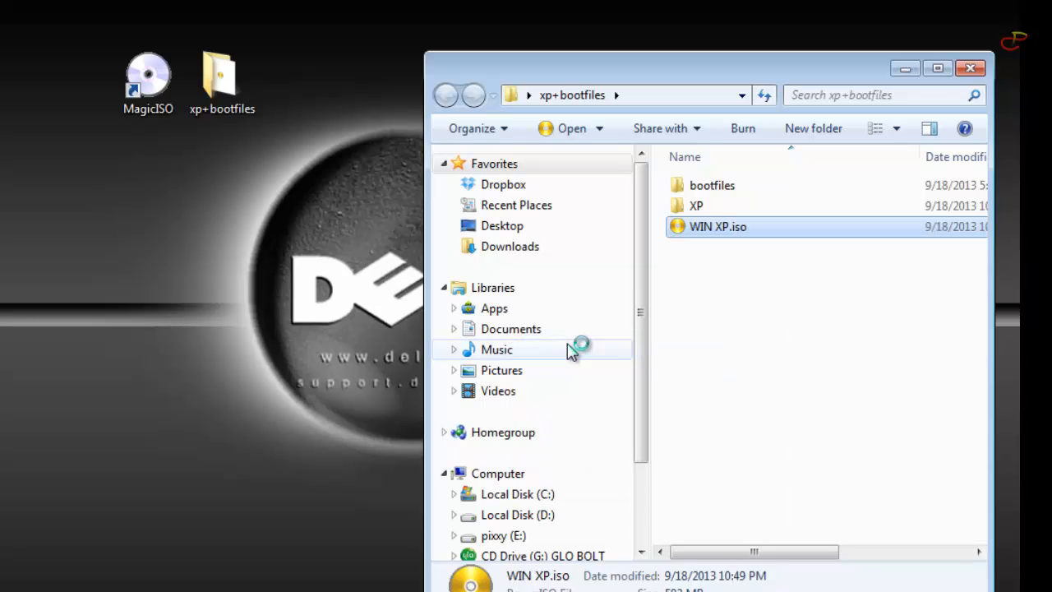
mouse_move(970, 69)
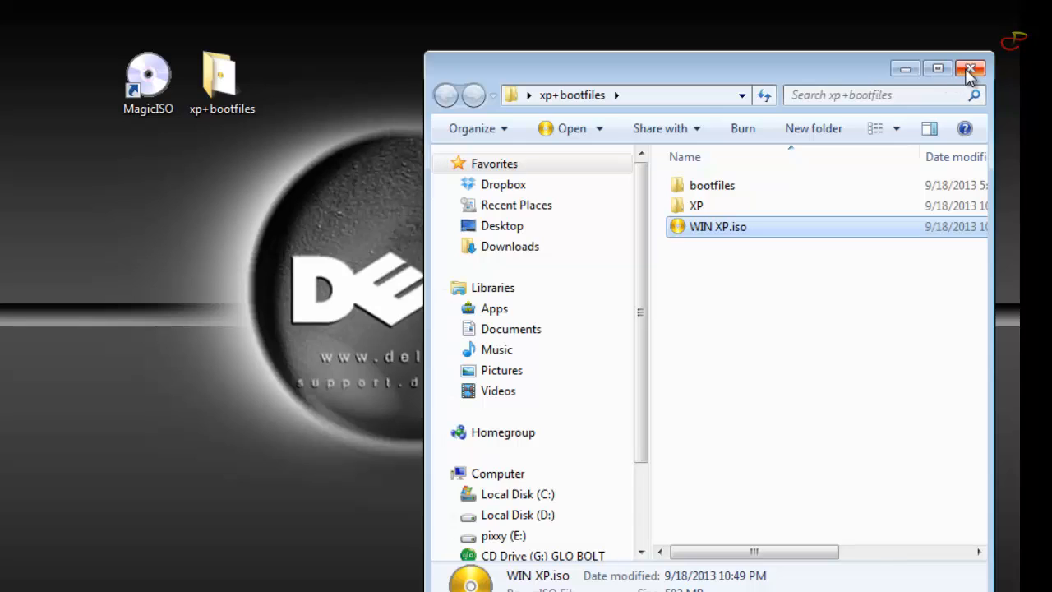
Close the folder window and review the 24x write speed in Burn Compilation.
left_click(970, 69)
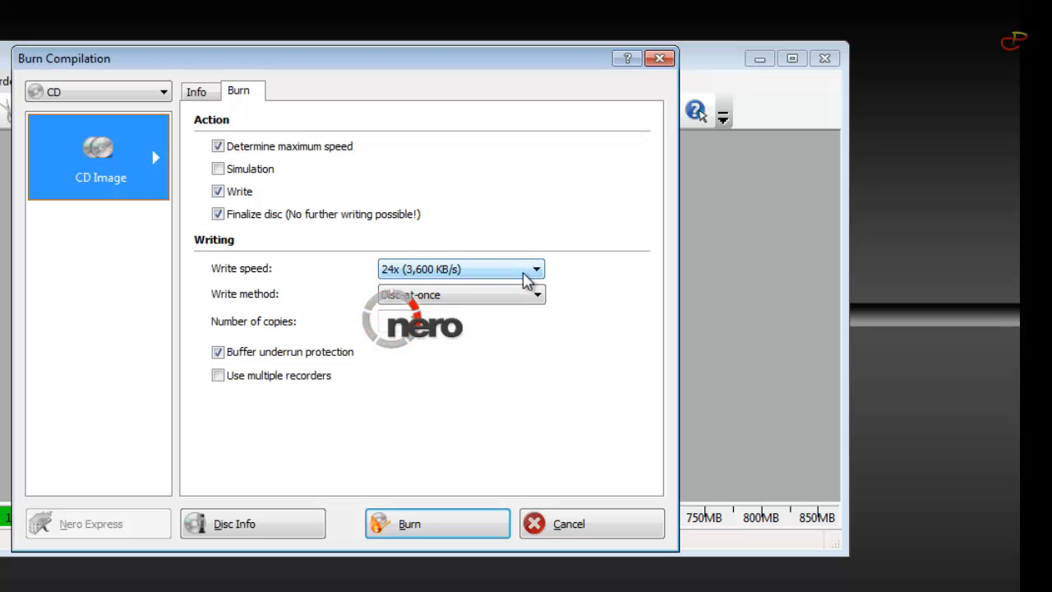
left_click(536, 269)
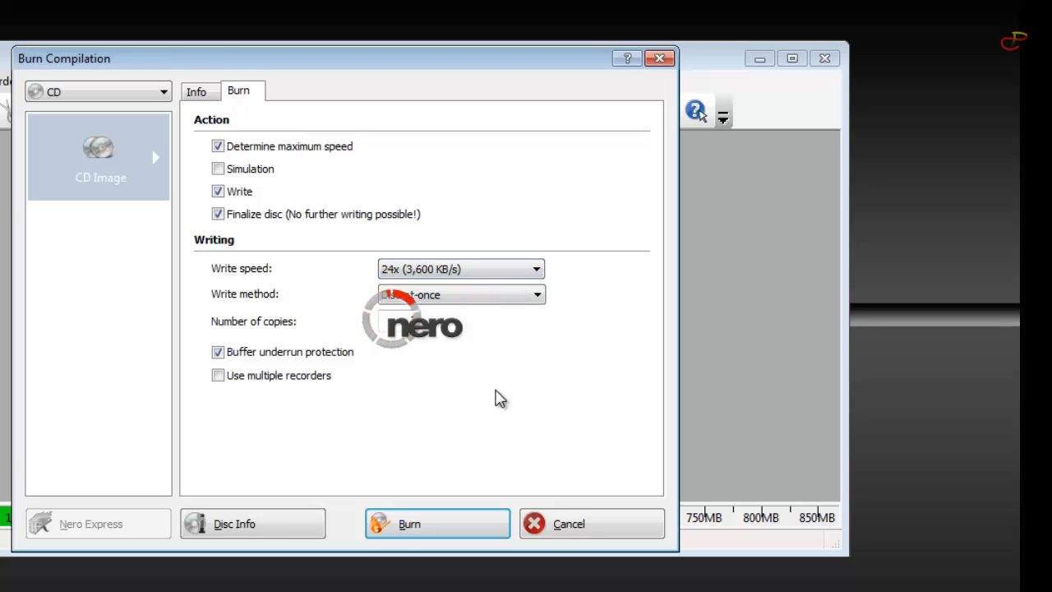
mouse_move(437, 523)
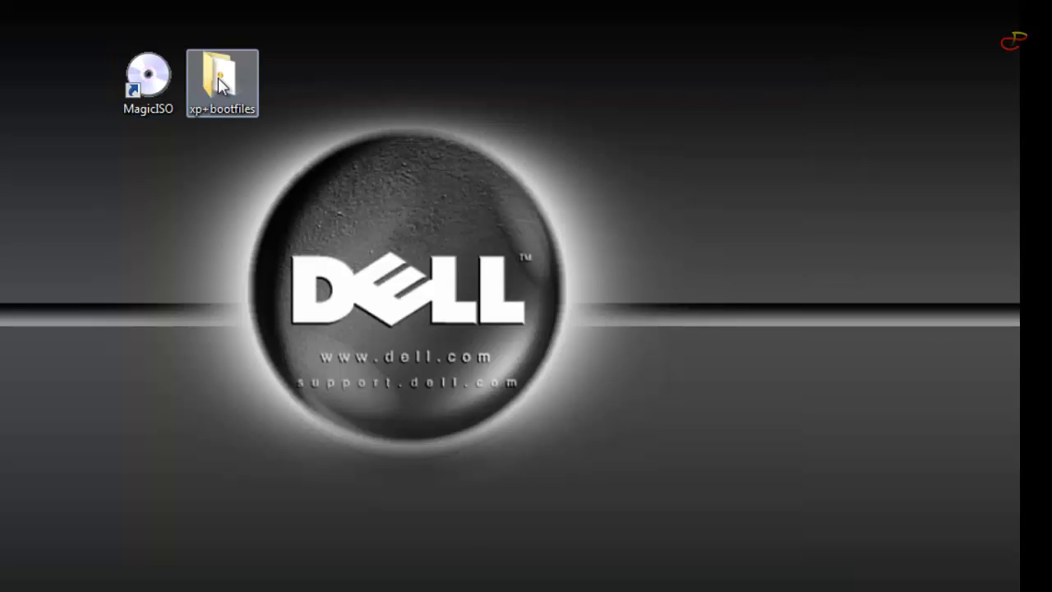
Reopen the xp+bootfiles folder from the desktop.
double_click(222, 74)
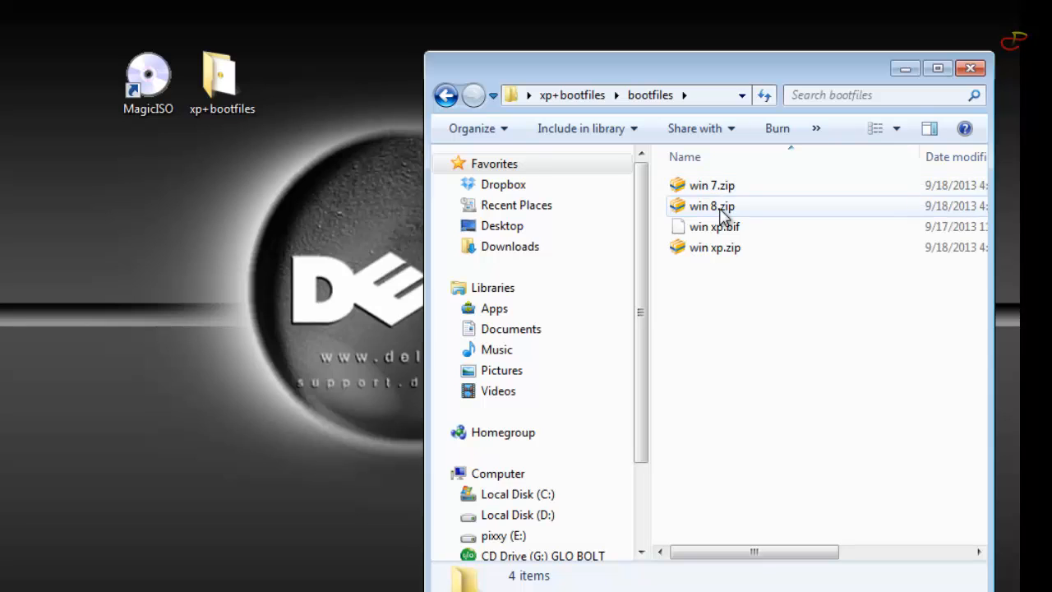
mouse_move(886, 247)
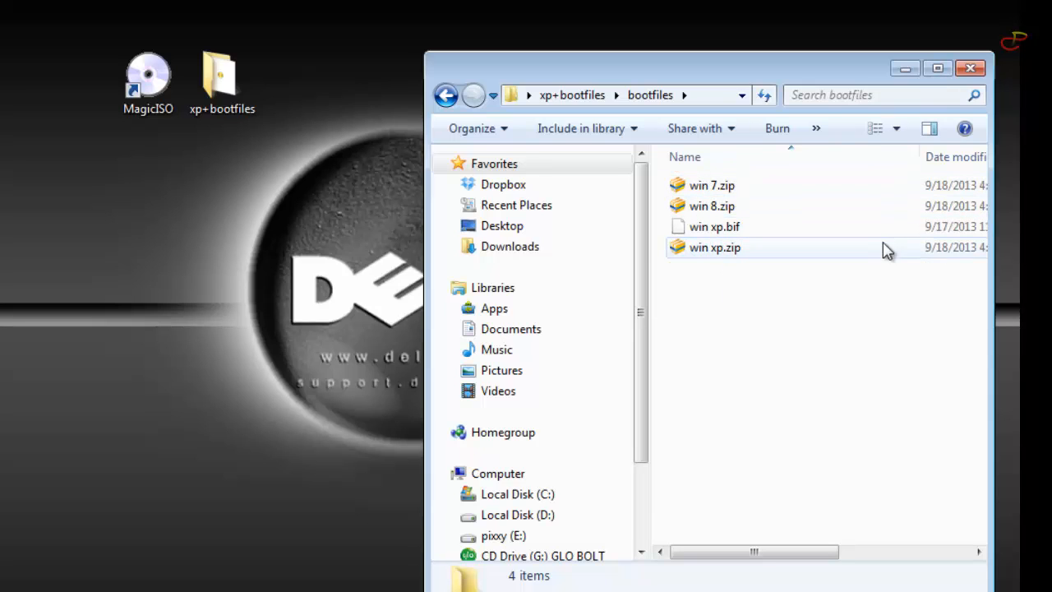